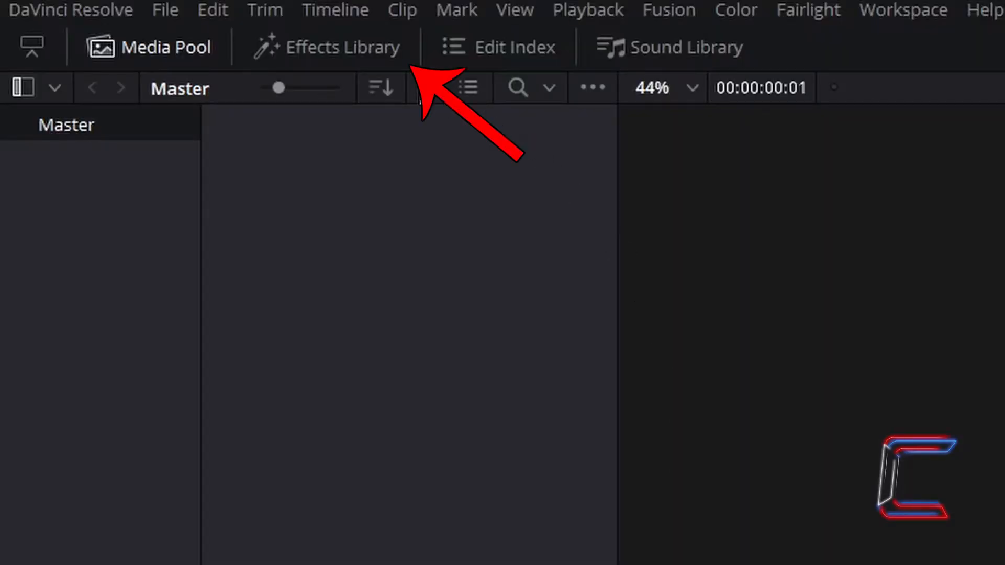
Open the Effects Library to the Toolbox Effects category listing Fusion Composition.
click(327, 47)
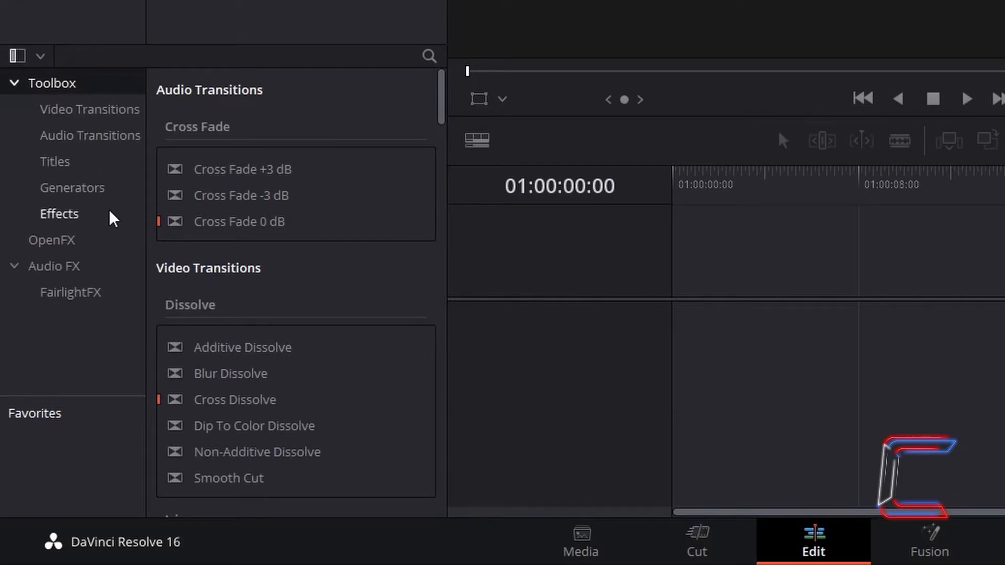
click(59, 214)
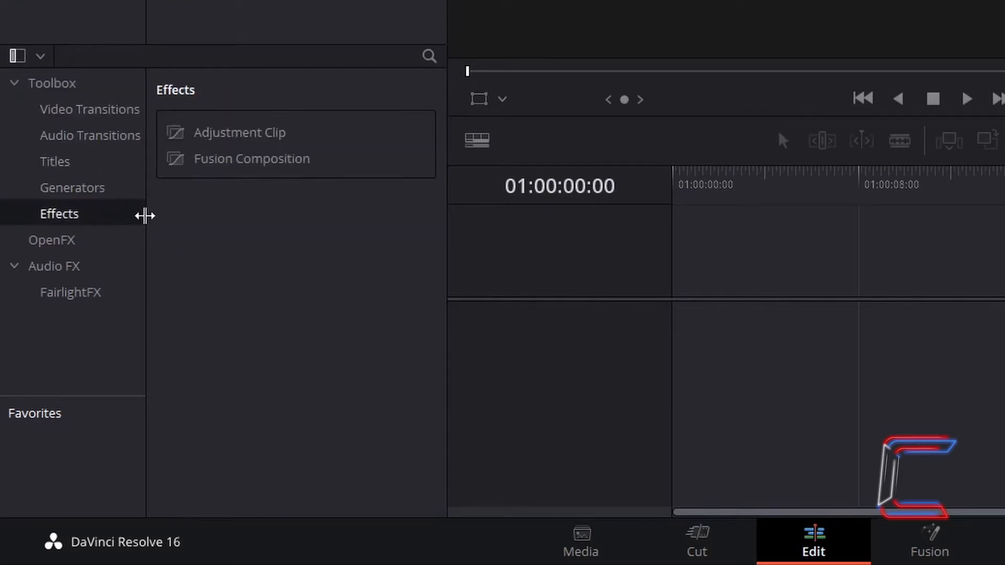
mouse_move(331, 165)
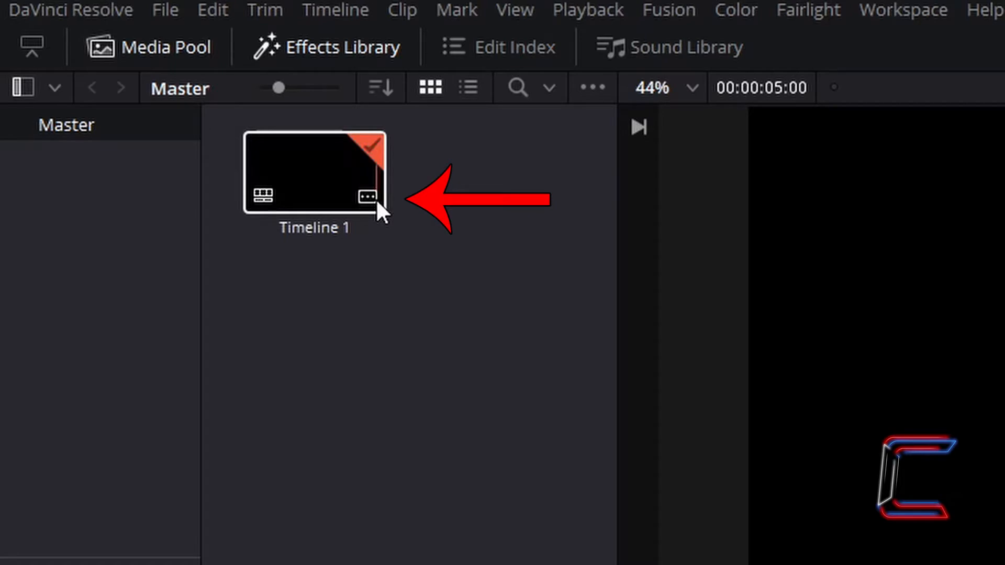
mouse_move(375, 206)
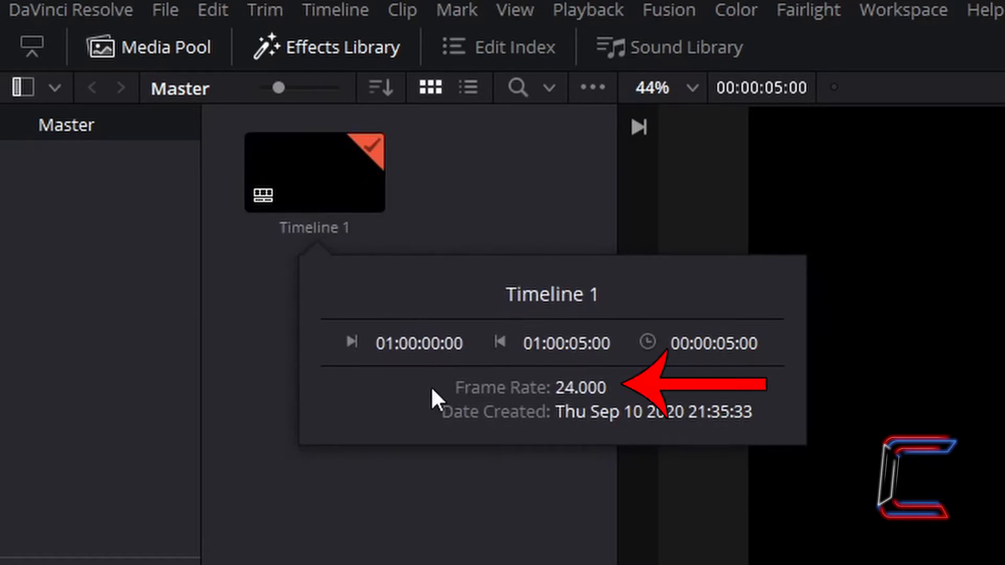
mouse_move(428, 390)
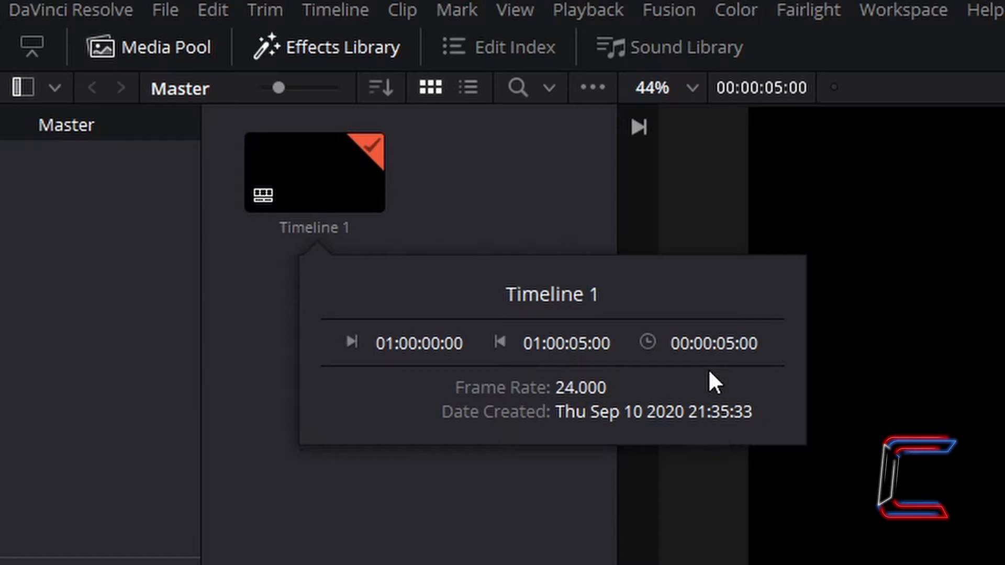
Open Timeline 1 from the Media Pool for editing.
double_click(314, 172)
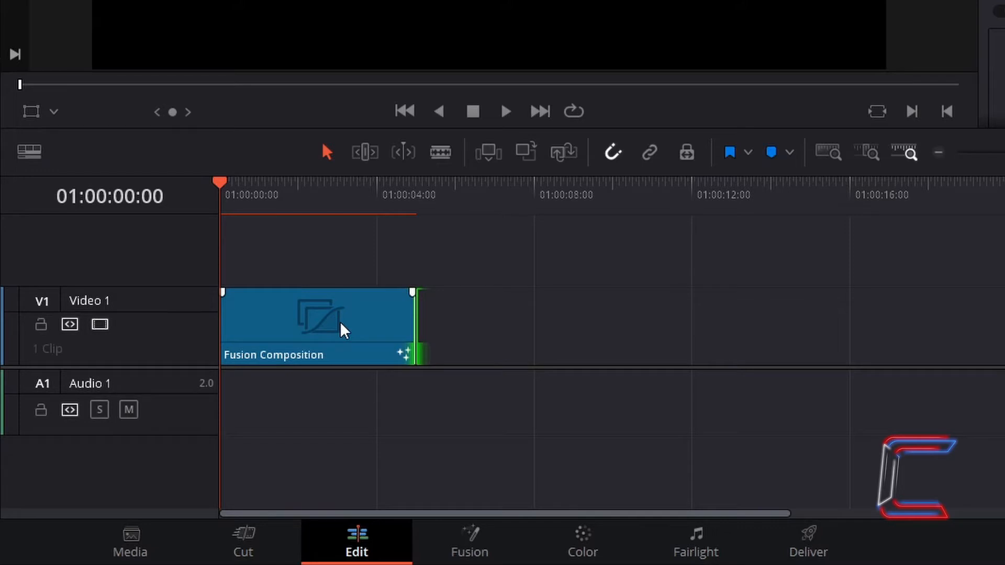
Open the Fusion Composition clip on V1 in the Fusion page.
right_click(339, 327)
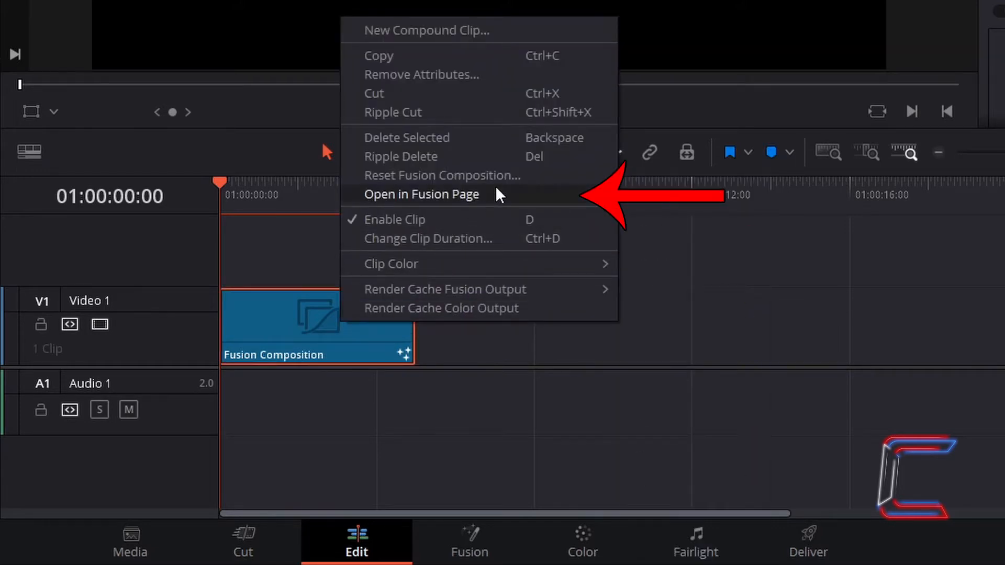
click(421, 194)
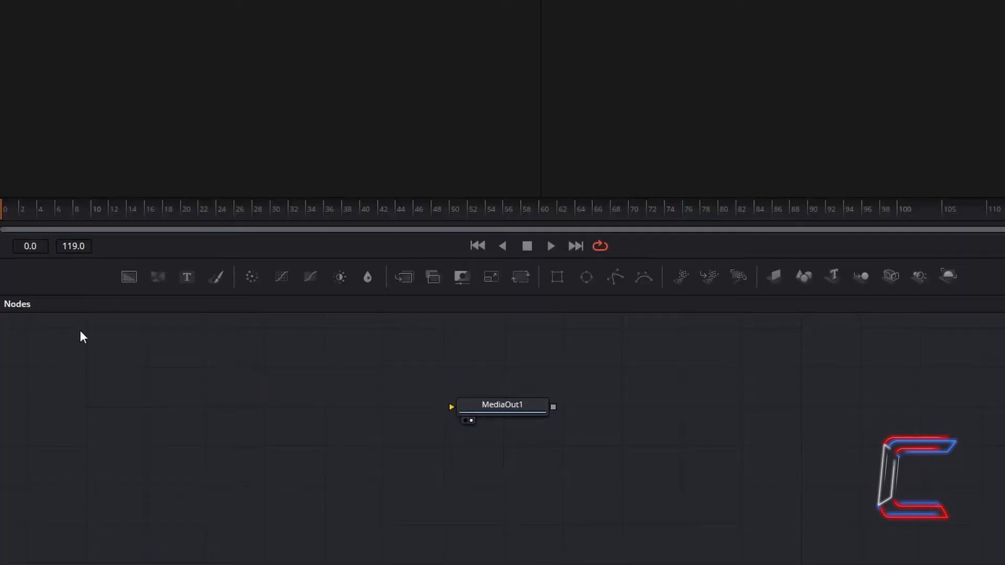
Add Text 3D, Merge 3D and Renderer 3D nodes through the Shift+Space tool search.
key(shift+space)
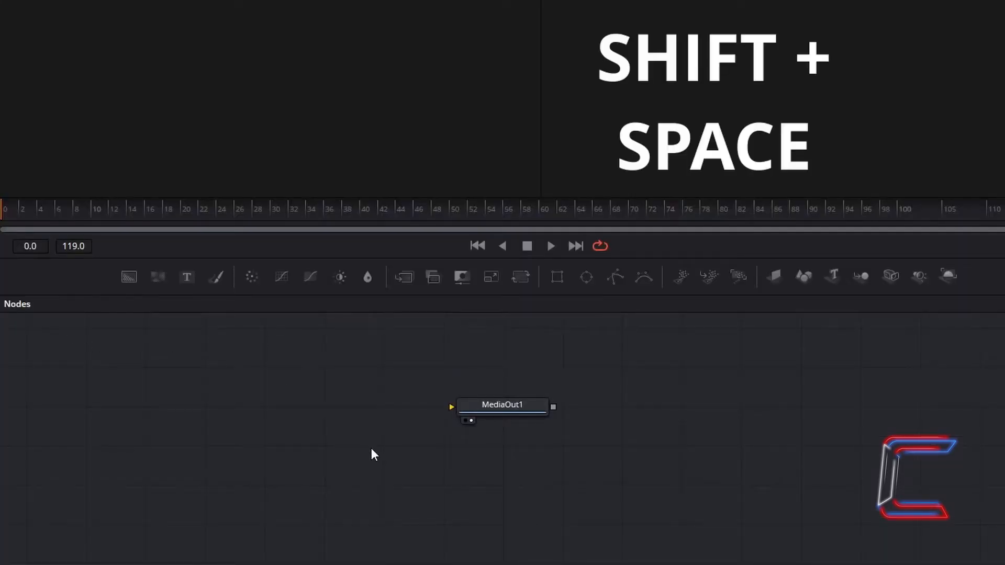
key(shift+space)
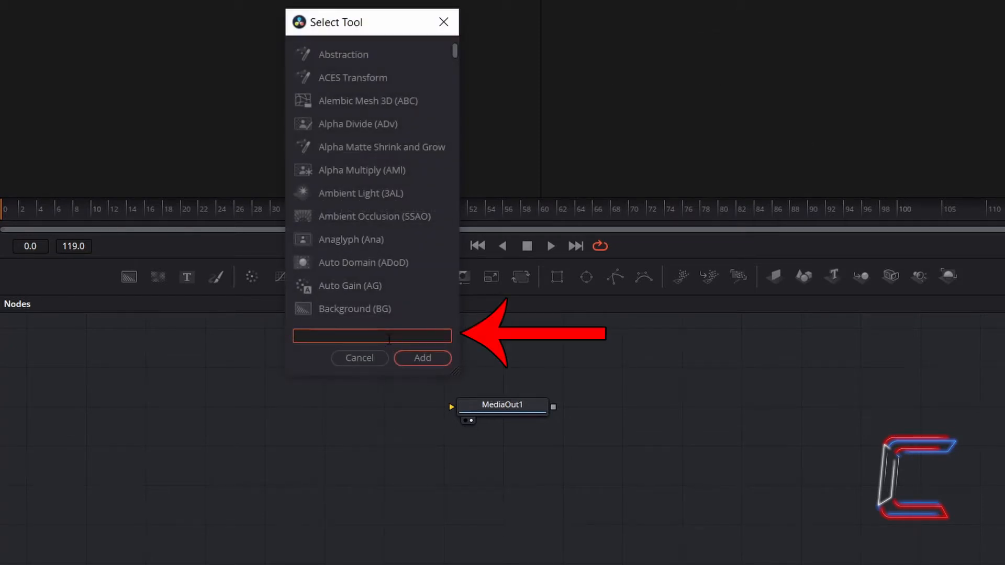
text(text 3d)
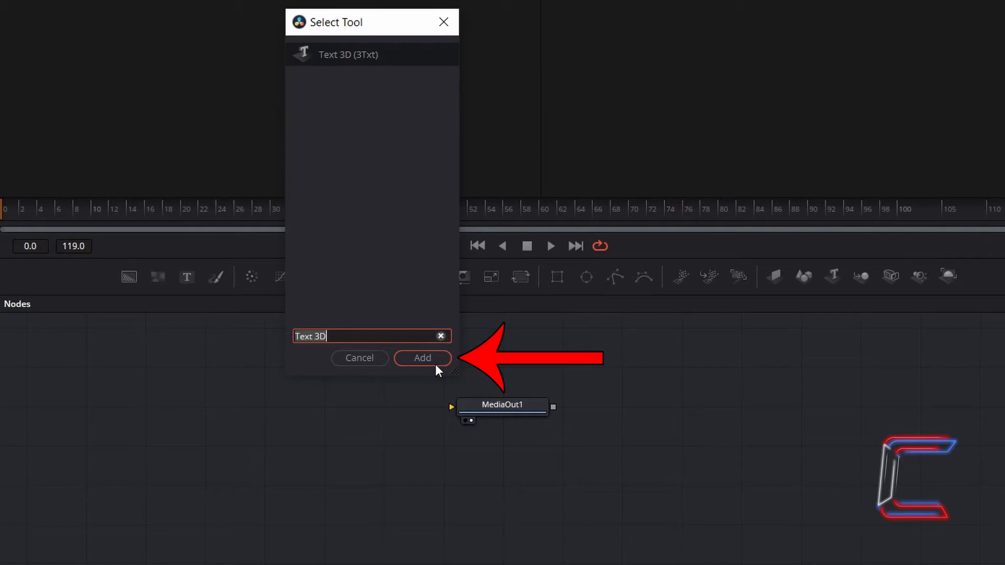
click(422, 358)
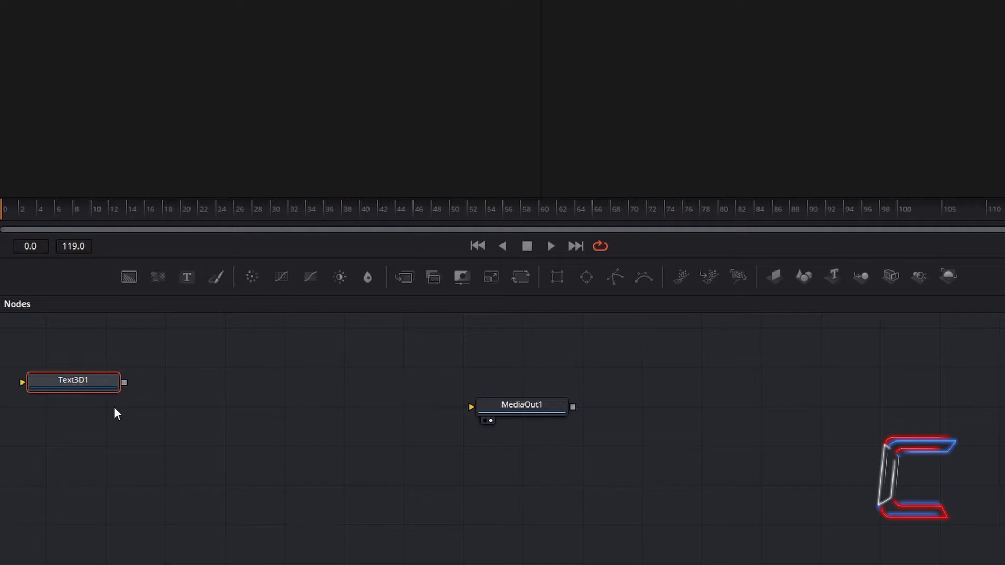
mouse_move(654, 313)
text(Merge 3d)
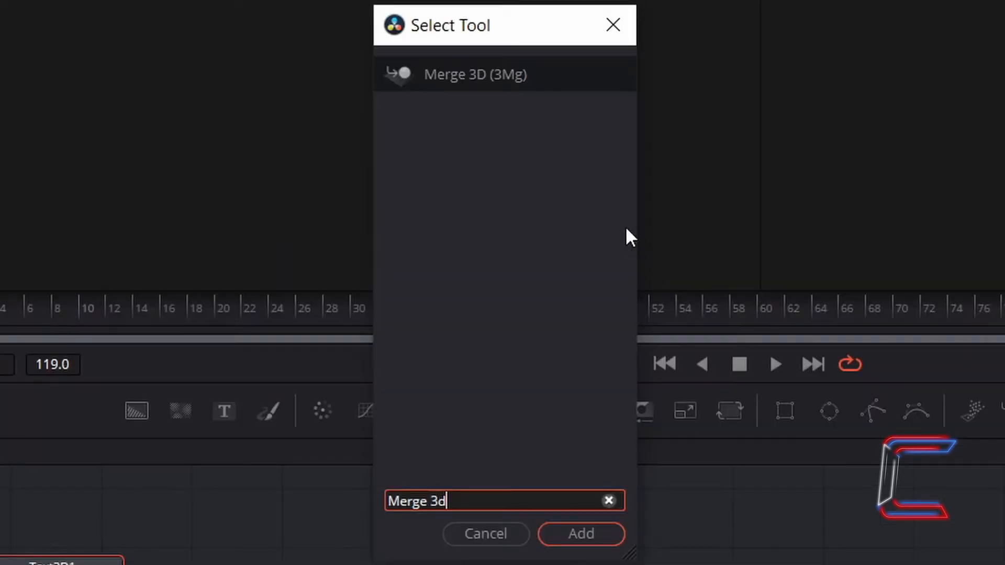
mouse_move(545, 82)
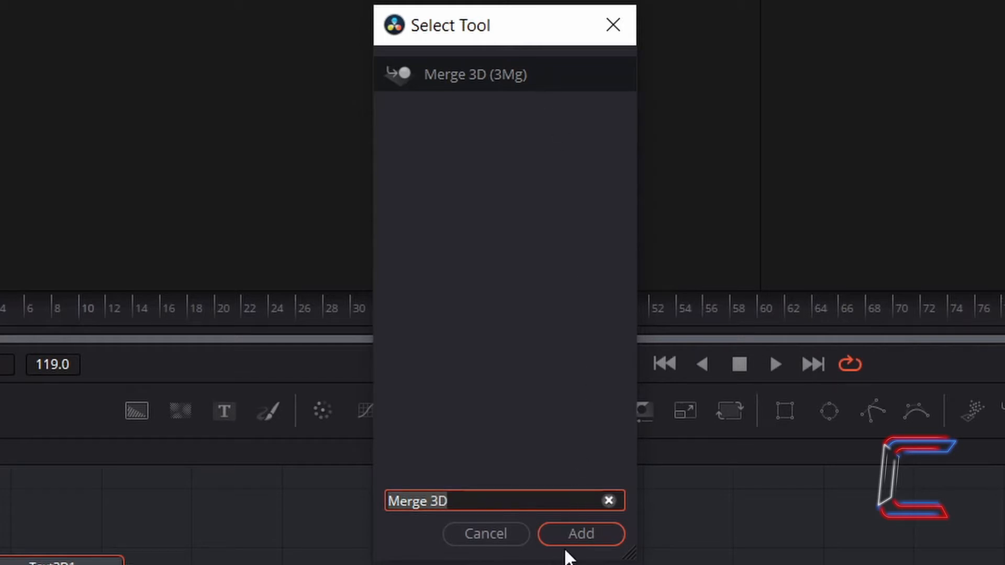
click(580, 534)
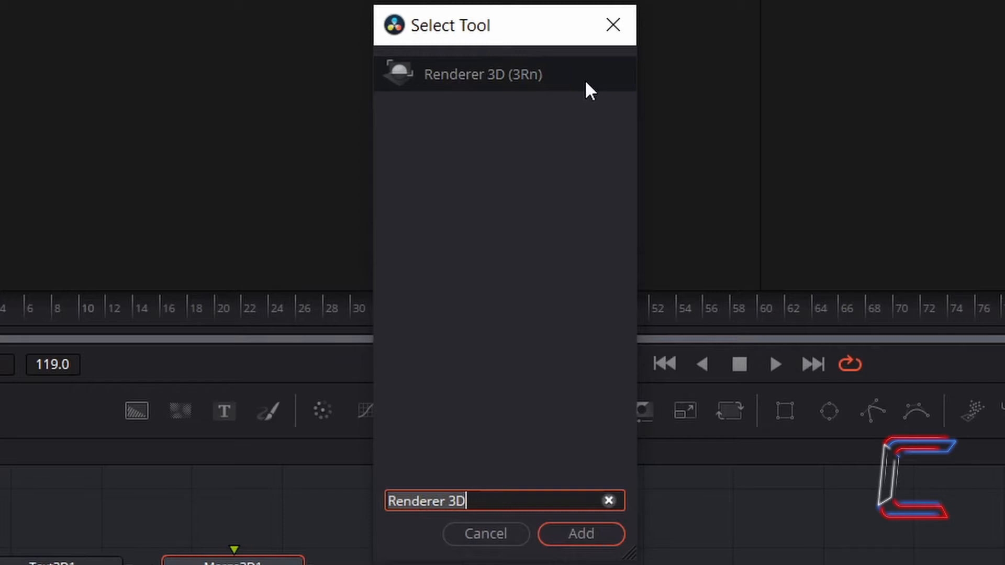
mouse_move(588, 429)
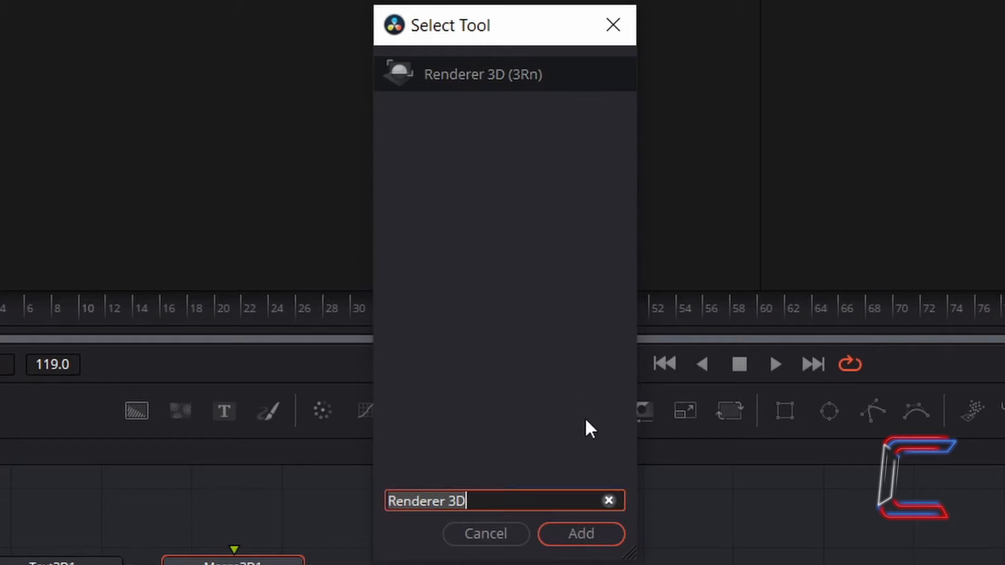
click(580, 534)
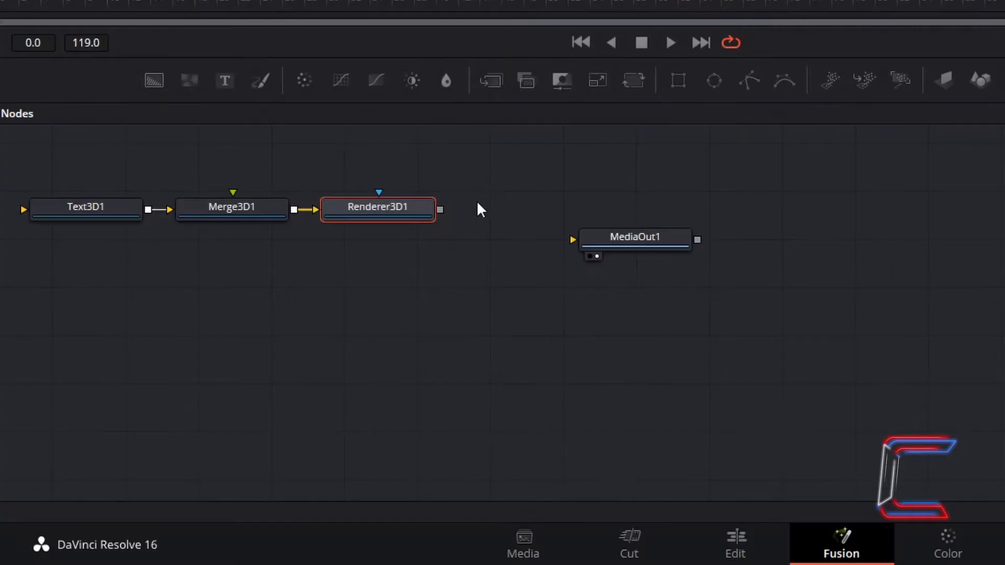
mouse_move(440, 213)
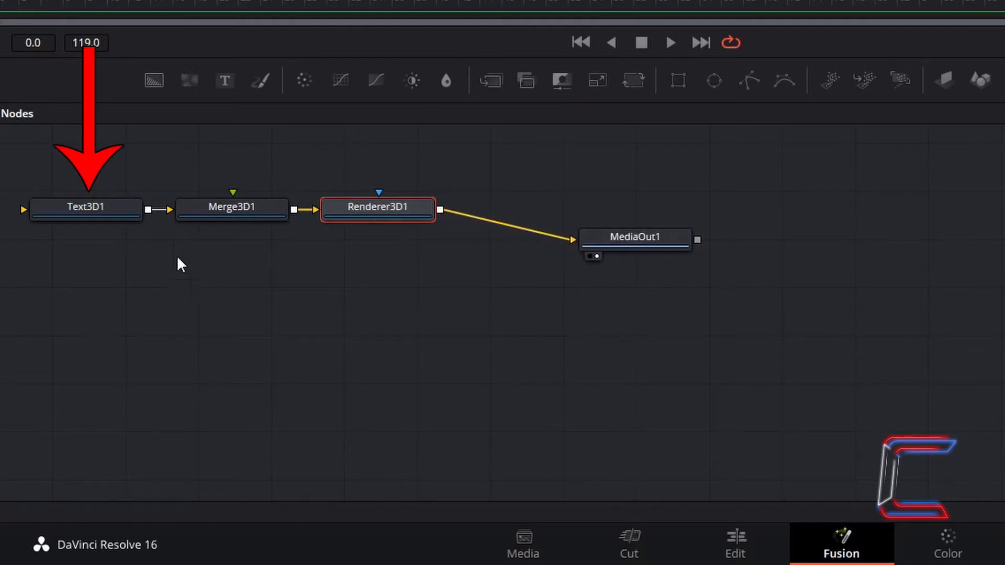
Select Text3D1 and enter 'C0nti' as its Styled Text.
click(85, 206)
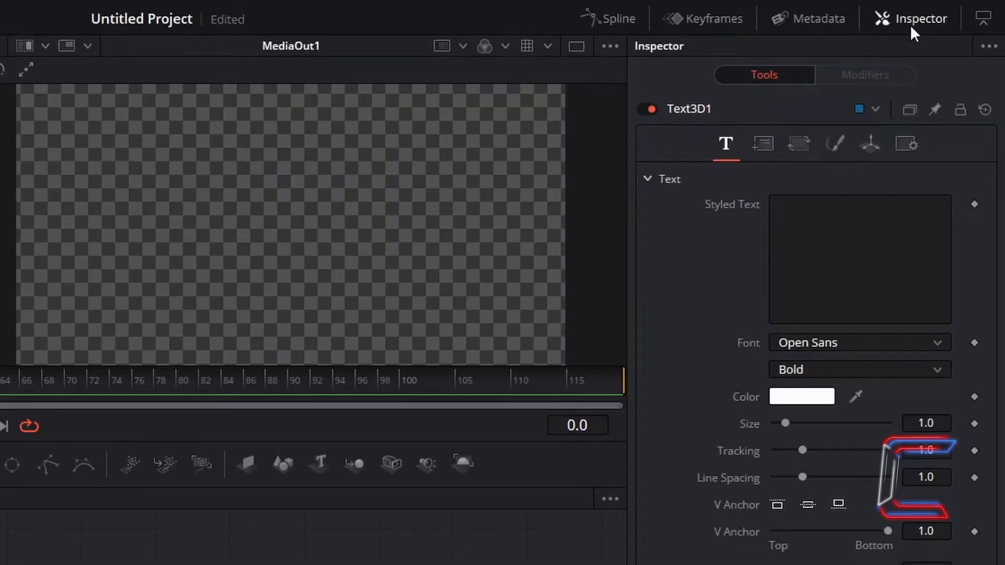
mouse_move(722, 172)
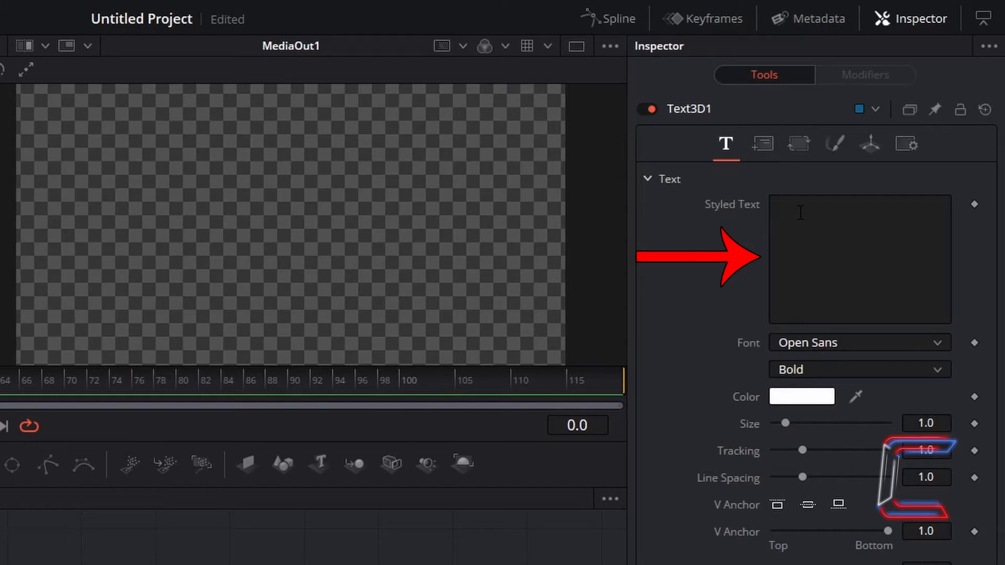
text(C0nti)
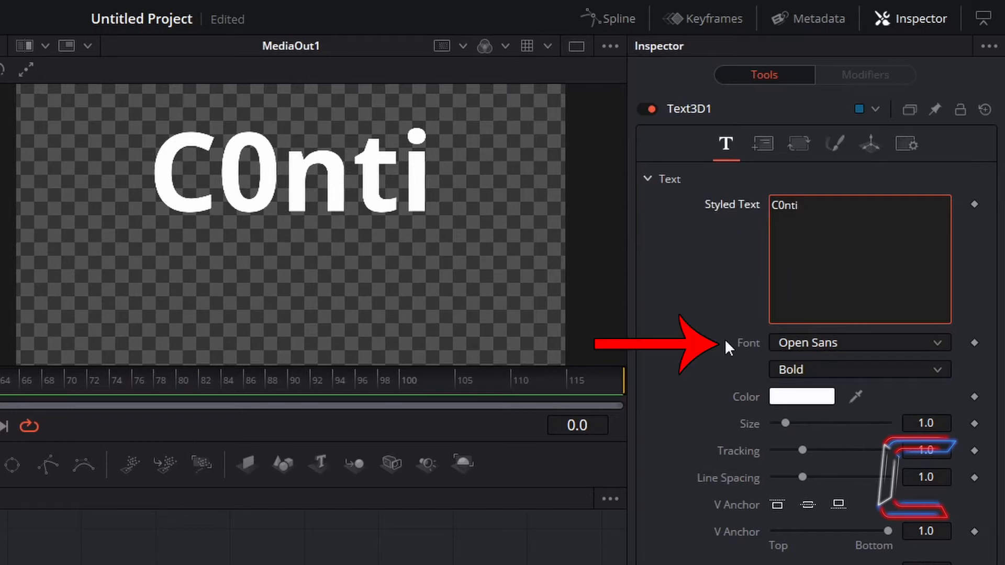
mouse_move(734, 375)
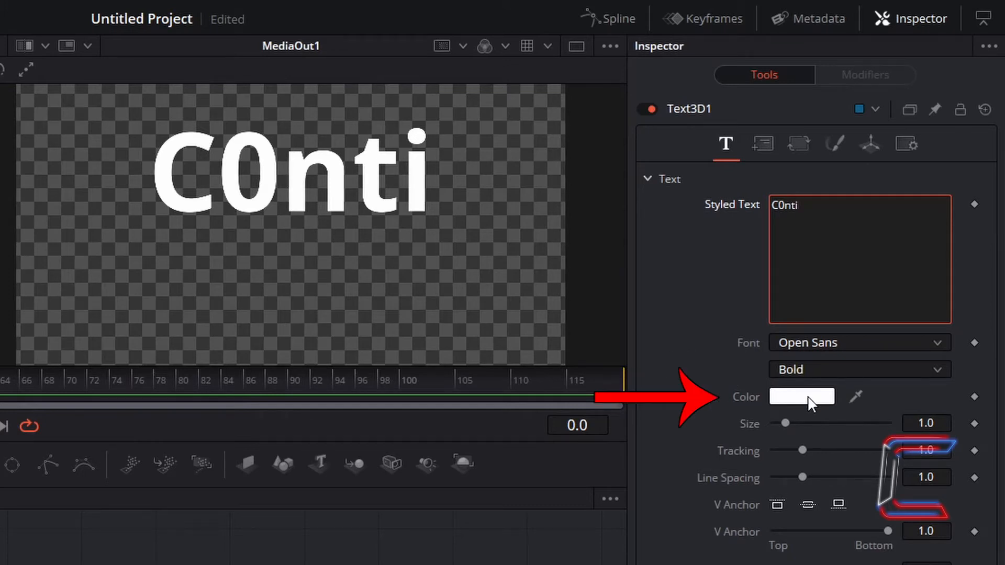
Change the Text3D1 colour to deep blue #0d00ce.
click(800, 397)
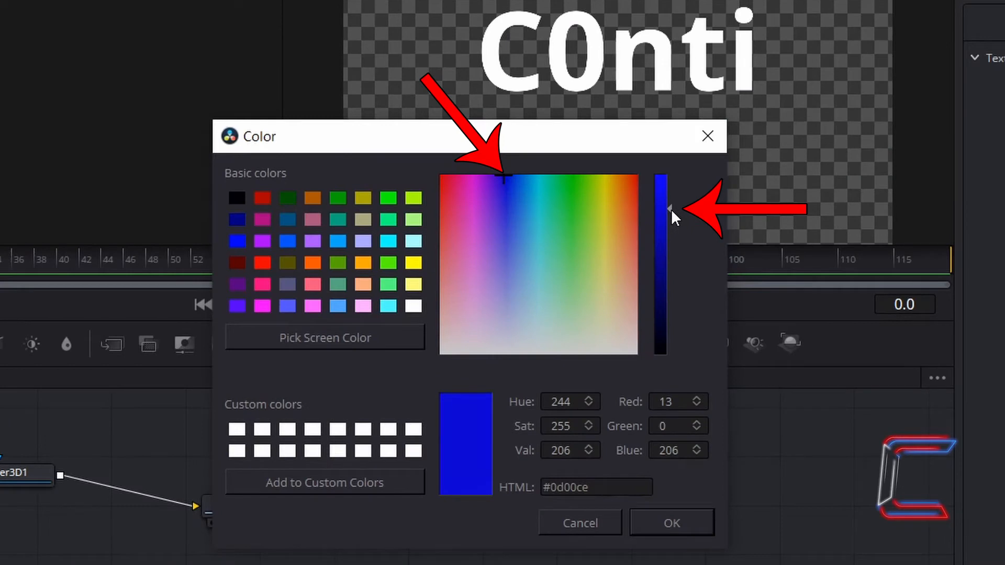
click(671, 523)
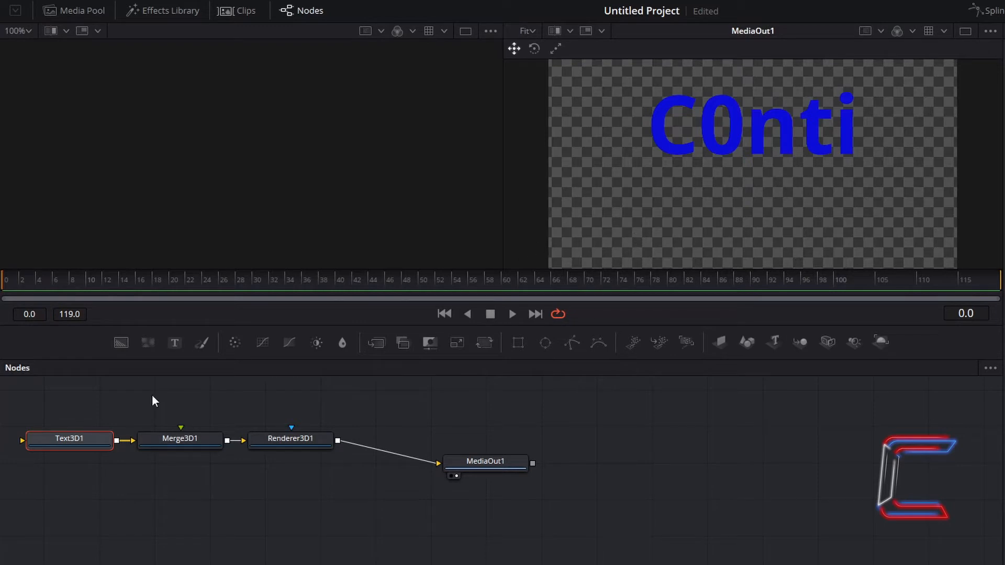
click(69, 439)
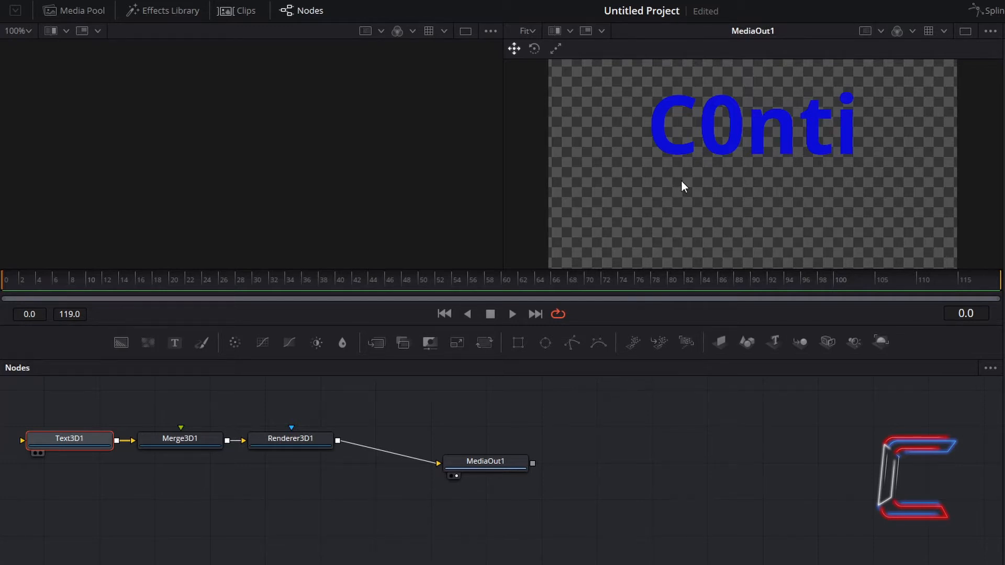
Switch the viewer to Rotate mode and scroll the Inspector to Extrusion.
double_click(69, 439)
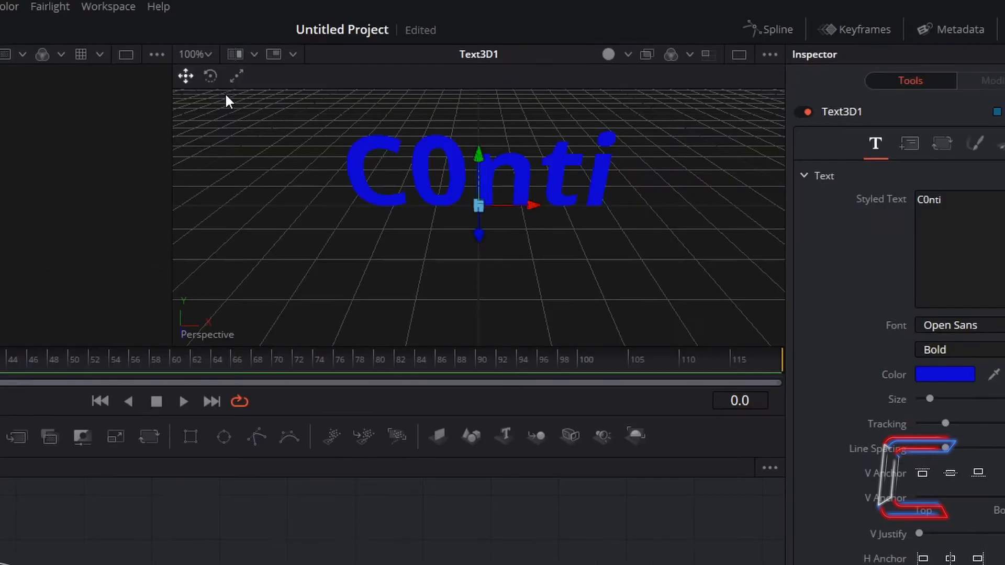
mouse_move(214, 94)
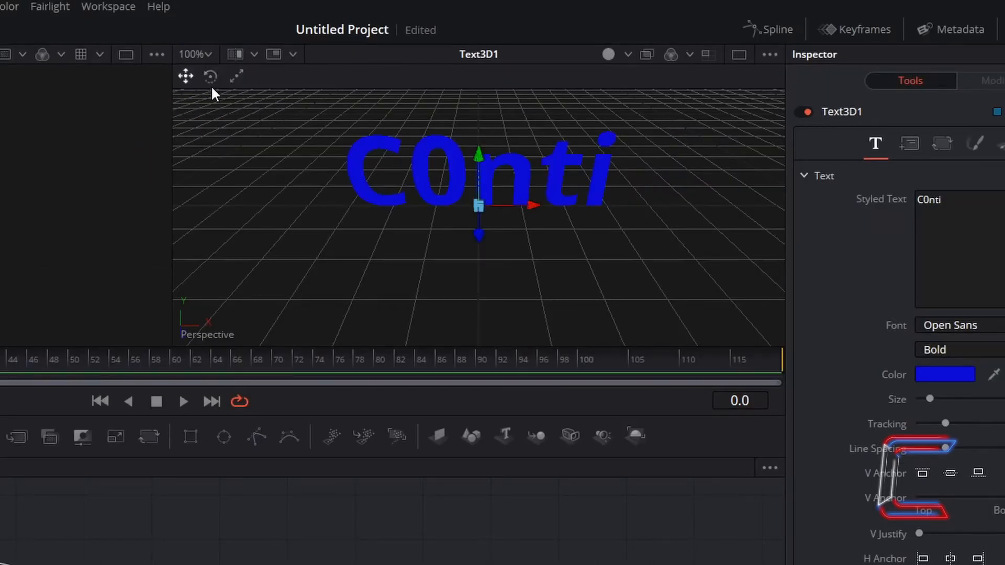
click(210, 76)
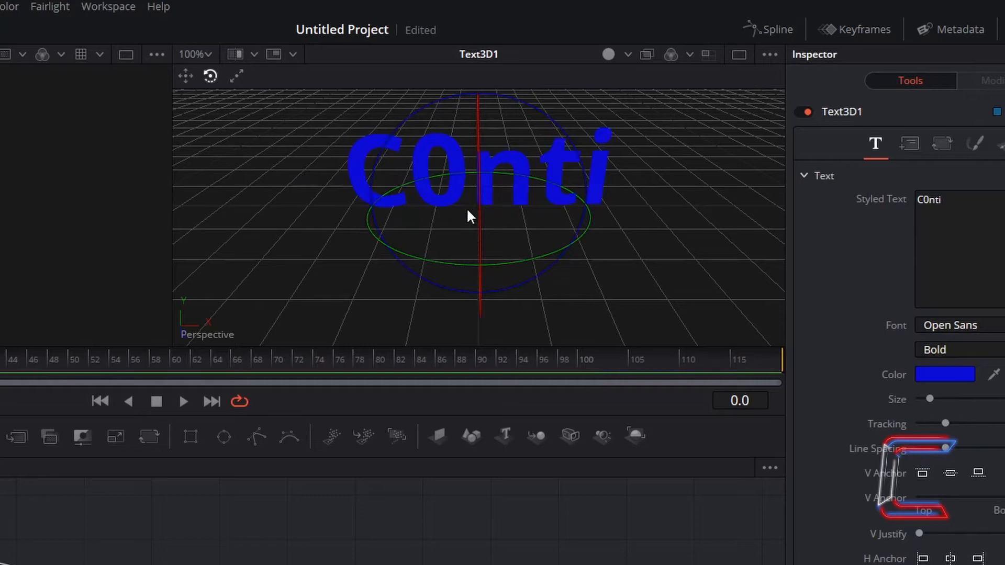
mouse_move(482, 222)
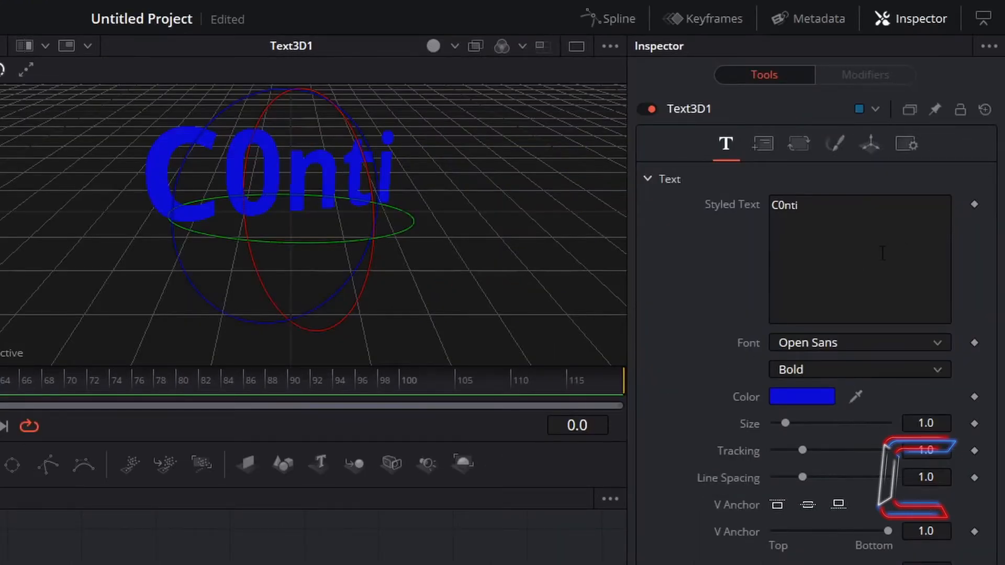
scroll(down, 3)
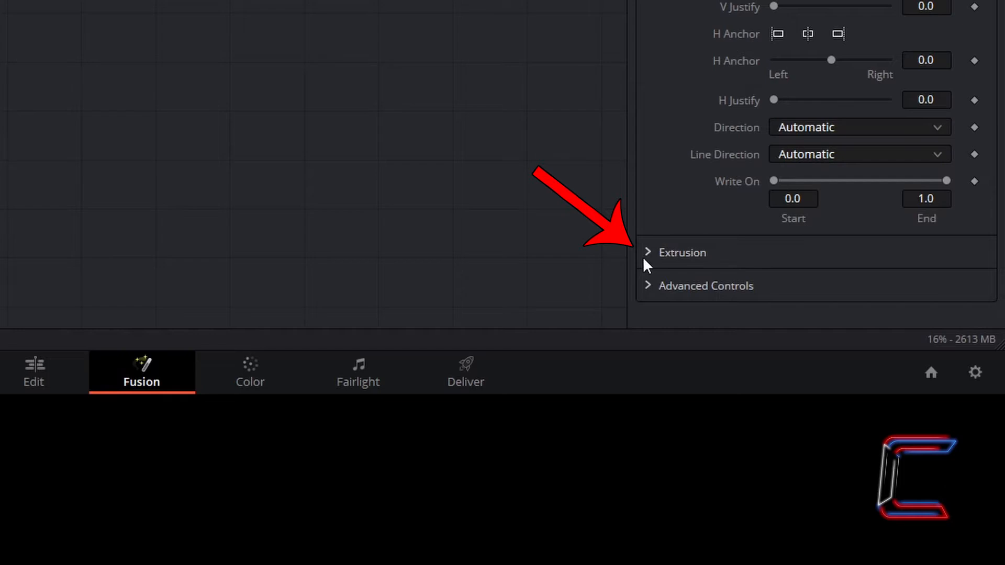
Expand Extrusion and increase the C0nti text's Extrusion Depth.
click(647, 252)
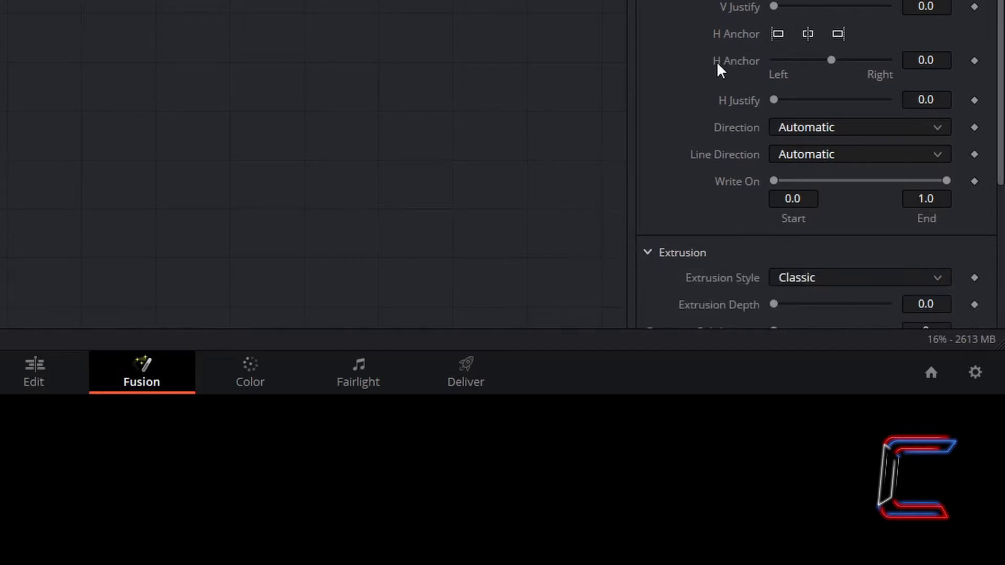
scroll(down, 3)
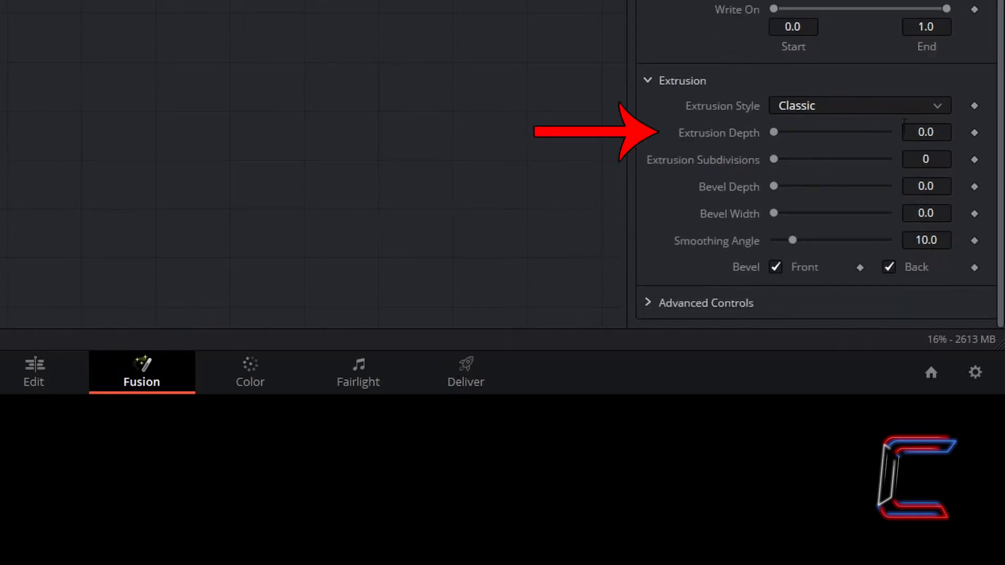
click(926, 132)
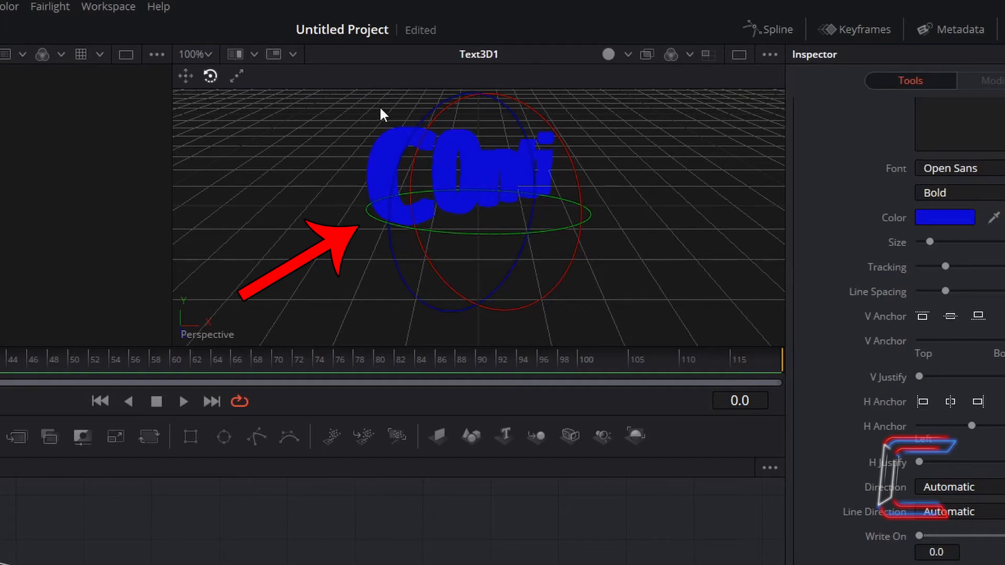
mouse_move(510, 268)
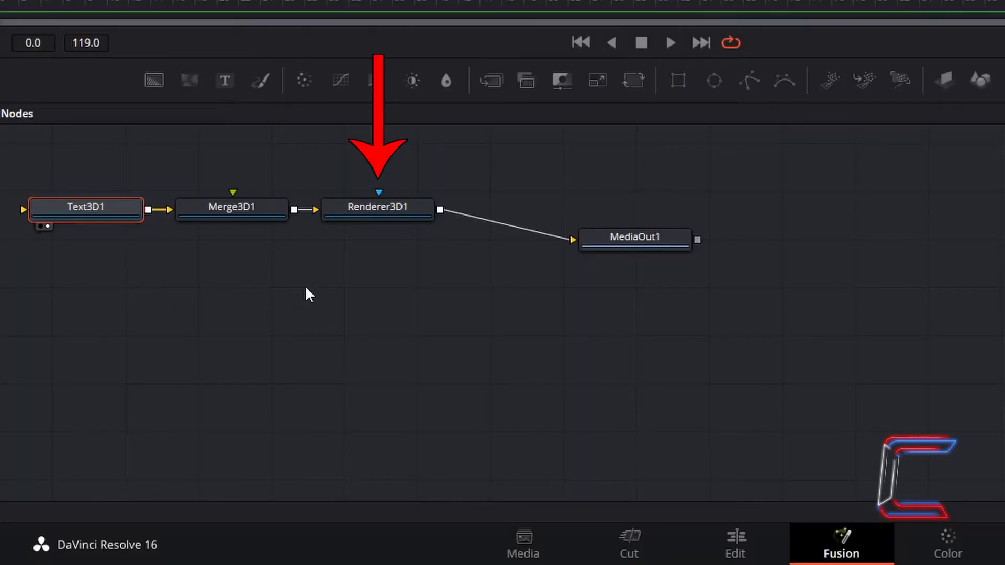
Select Renderer3D1 to show its settings with Lighting enabled.
click(378, 207)
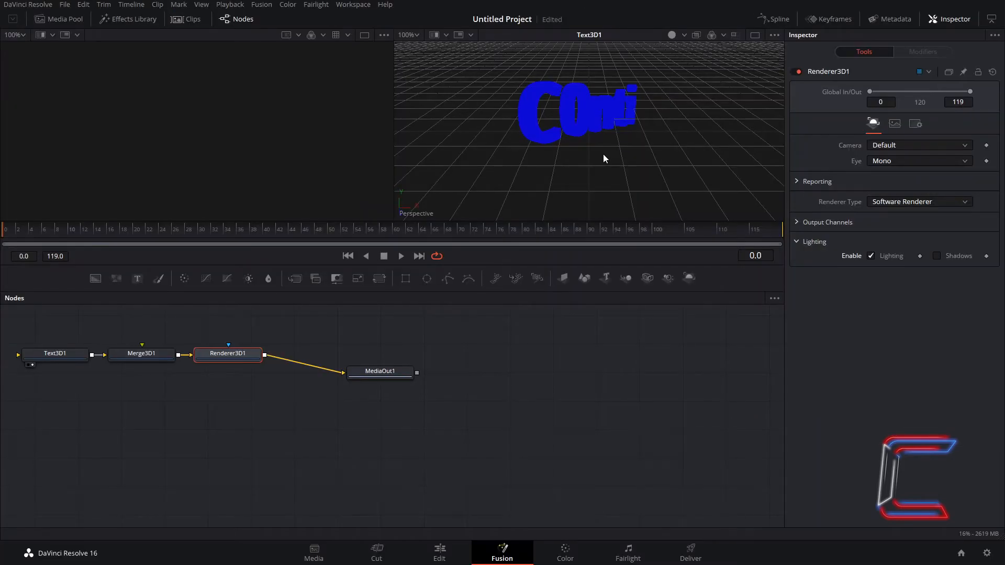
mouse_move(642, 148)
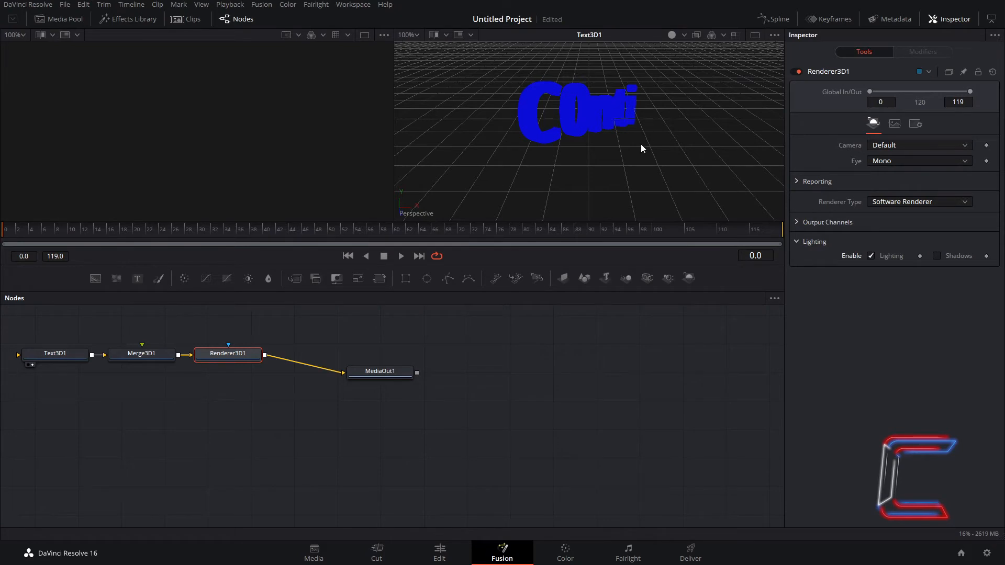
mouse_move(521, 143)
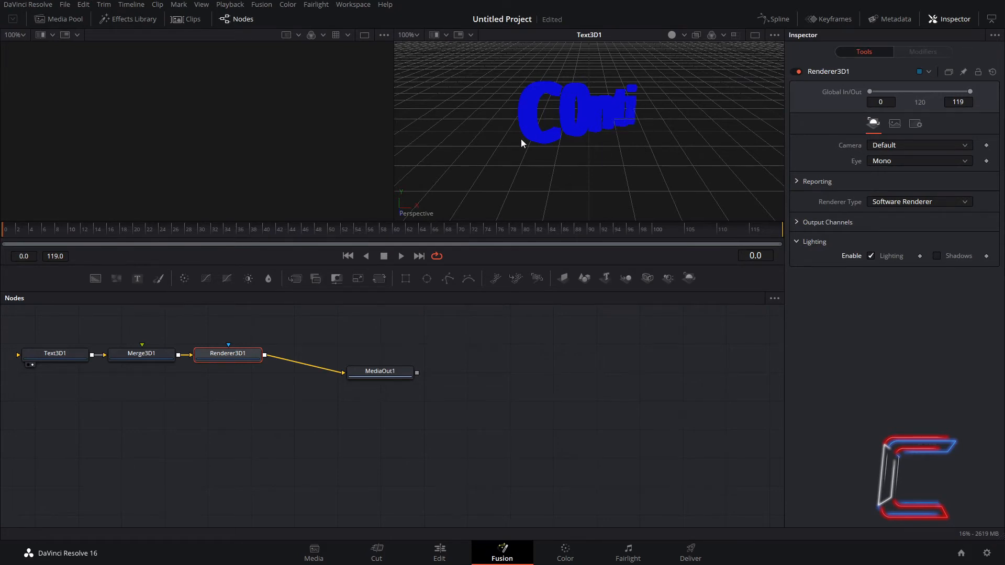
mouse_move(570, 162)
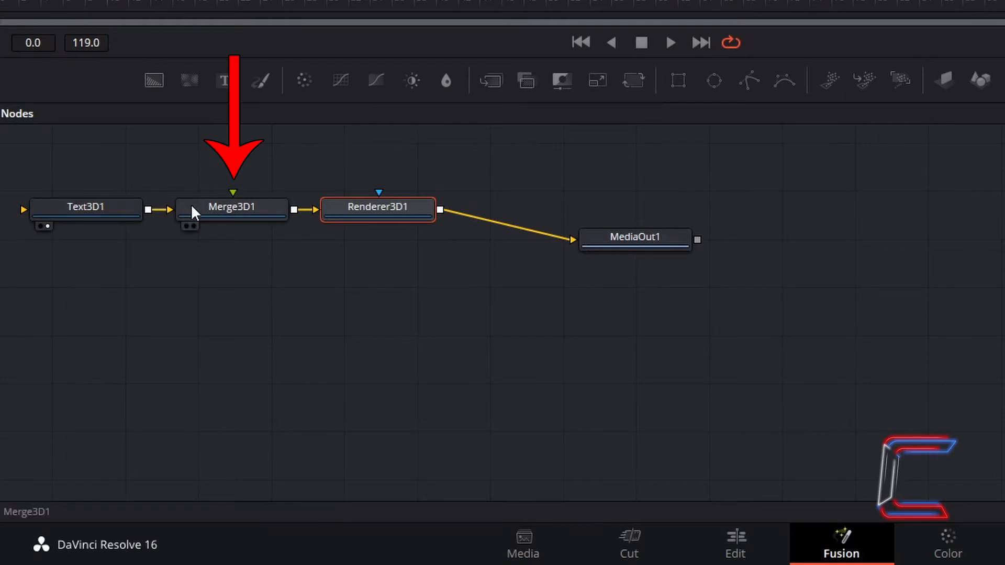
Select Merge3D1 so a Directional Light node can connect to it.
click(232, 206)
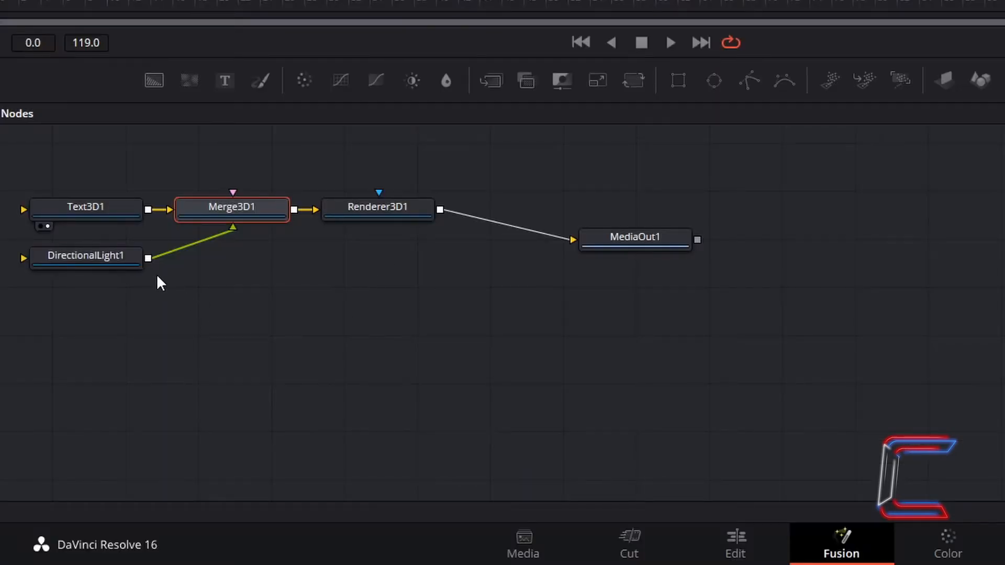
mouse_move(242, 263)
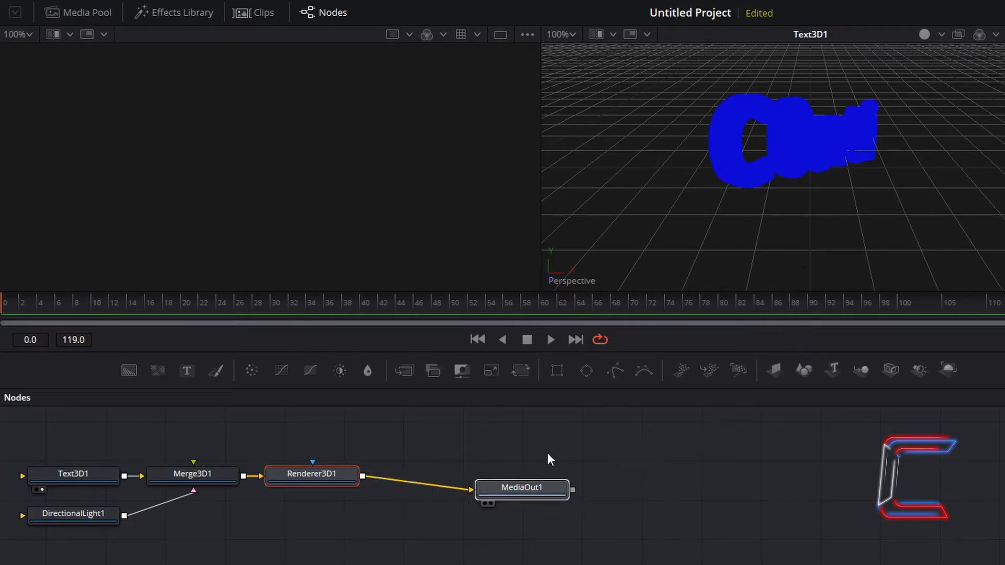
Select the Text3D1 node and scroll to its Extrusion settings to set bevel depth 0.02.
click(521, 487)
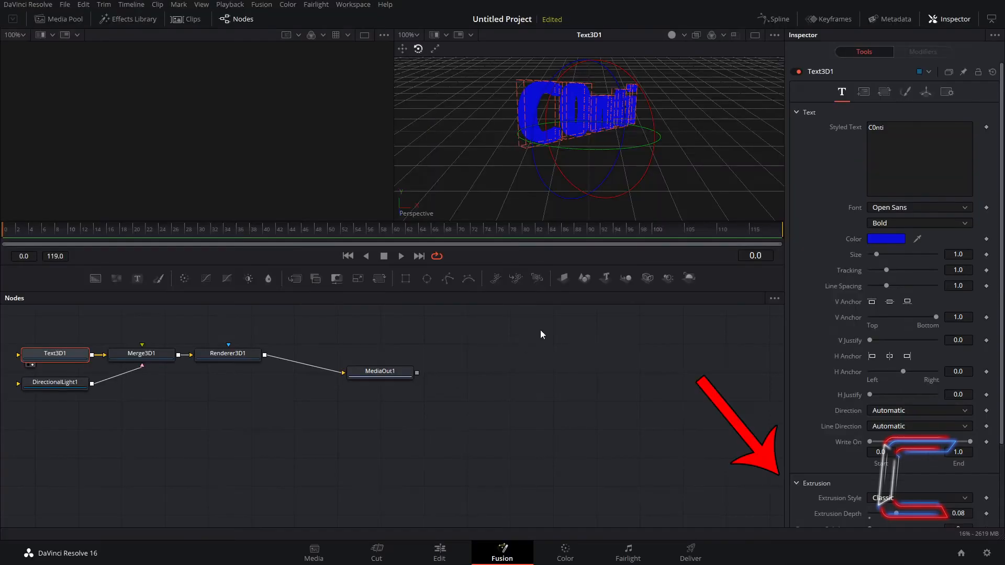
scroll(down, 3)
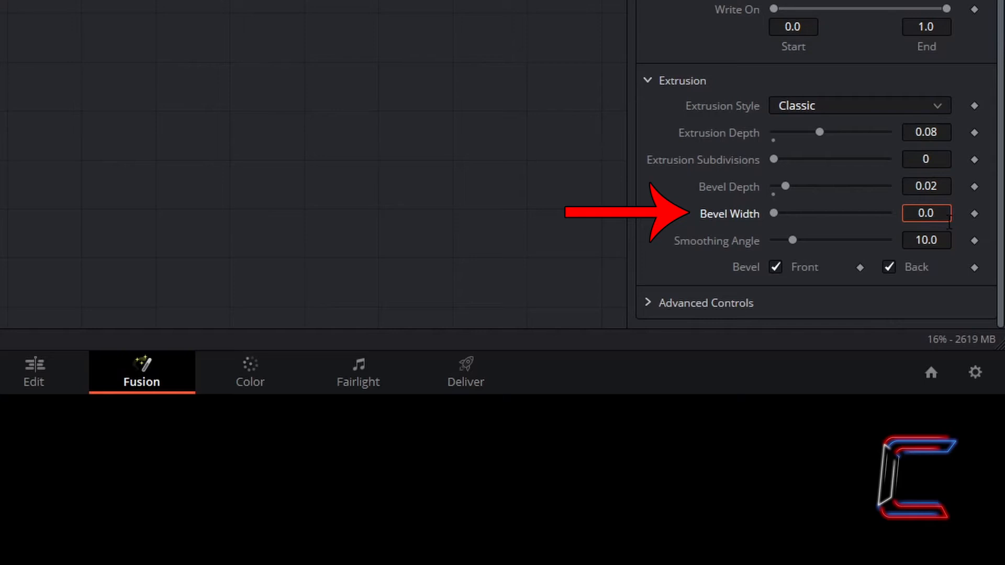
Enter a 0.02 bevel width, then zero the text's X, Y and Z rotation.
text(0.02)
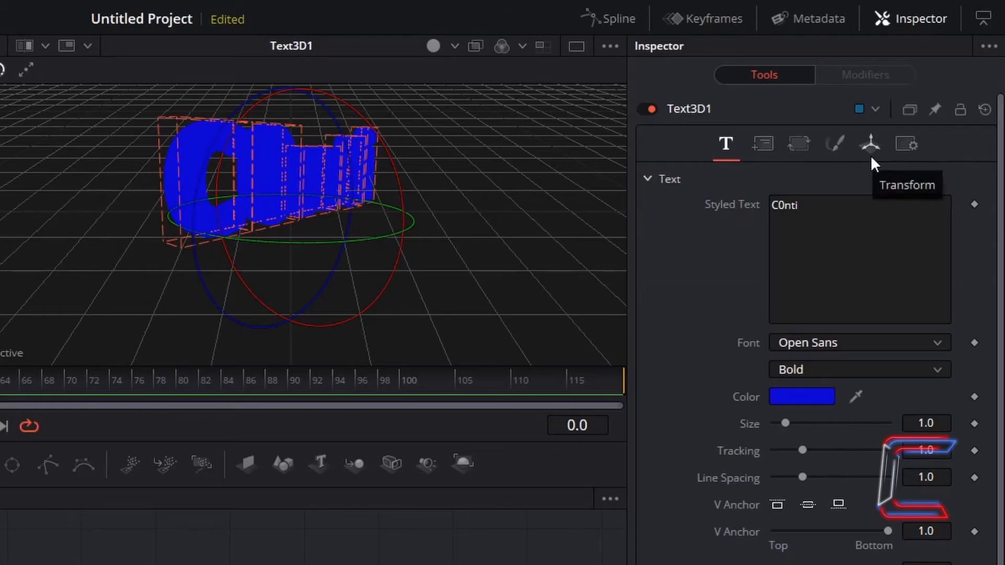
click(870, 143)
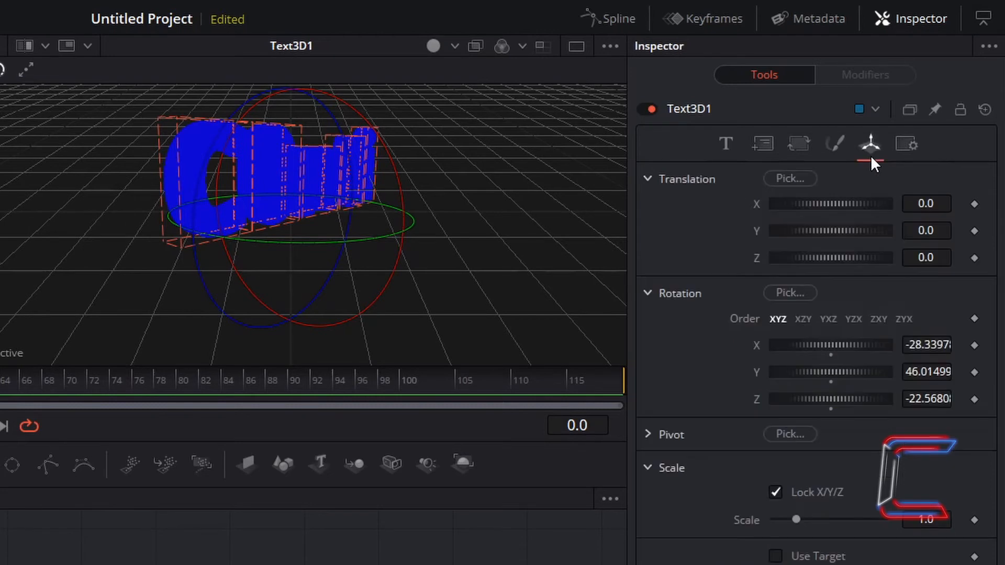
mouse_move(726, 394)
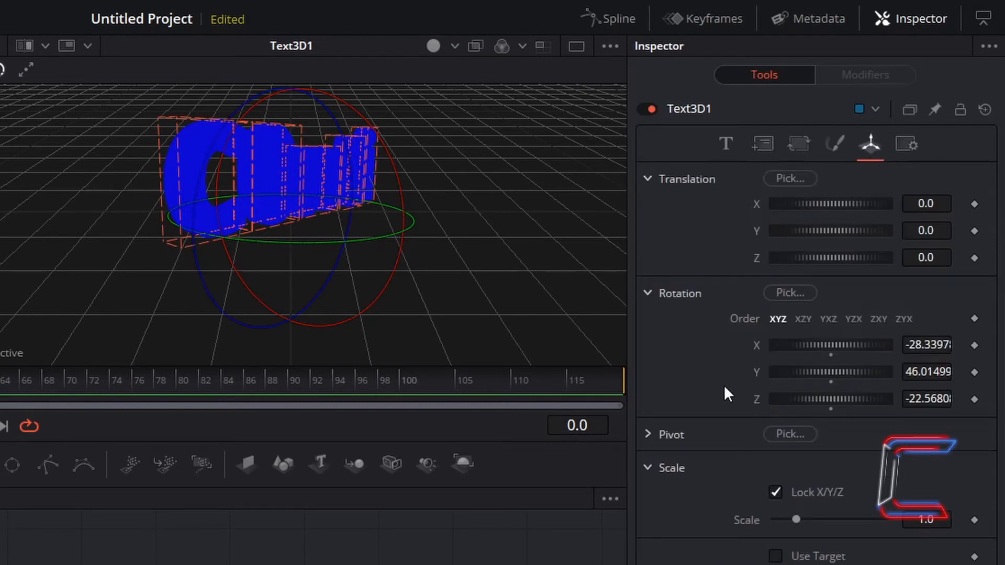
mouse_move(830, 363)
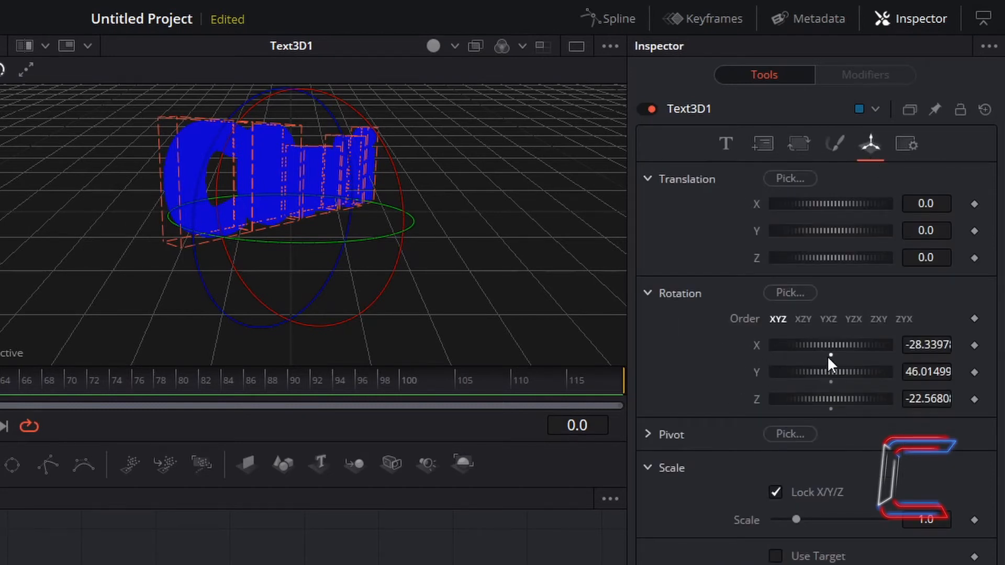
mouse_move(833, 418)
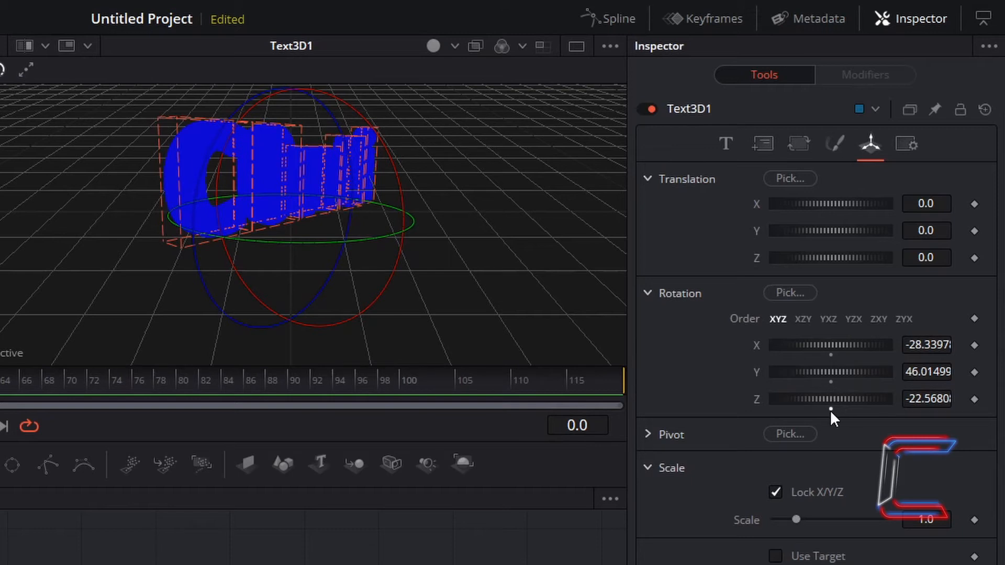
mouse_move(757, 392)
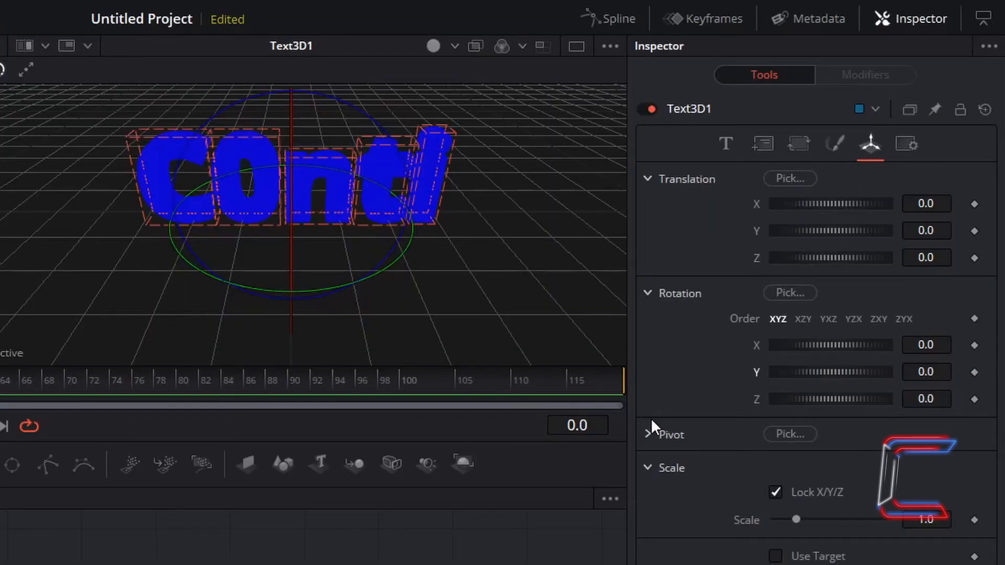
click(647, 434)
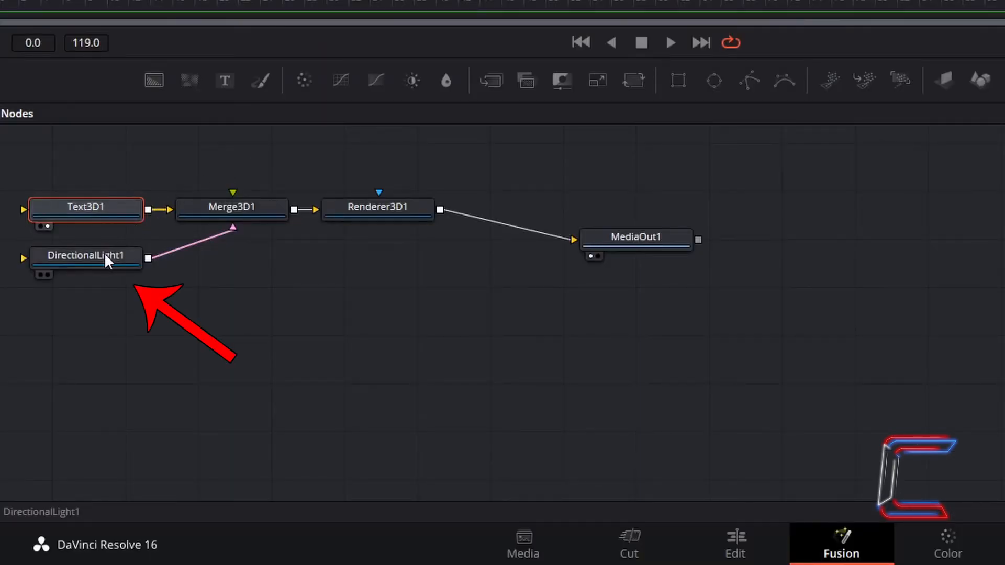
Inspect DirectionalLight1's default white colour, intensity 1.0 and transform settings.
double_click(87, 255)
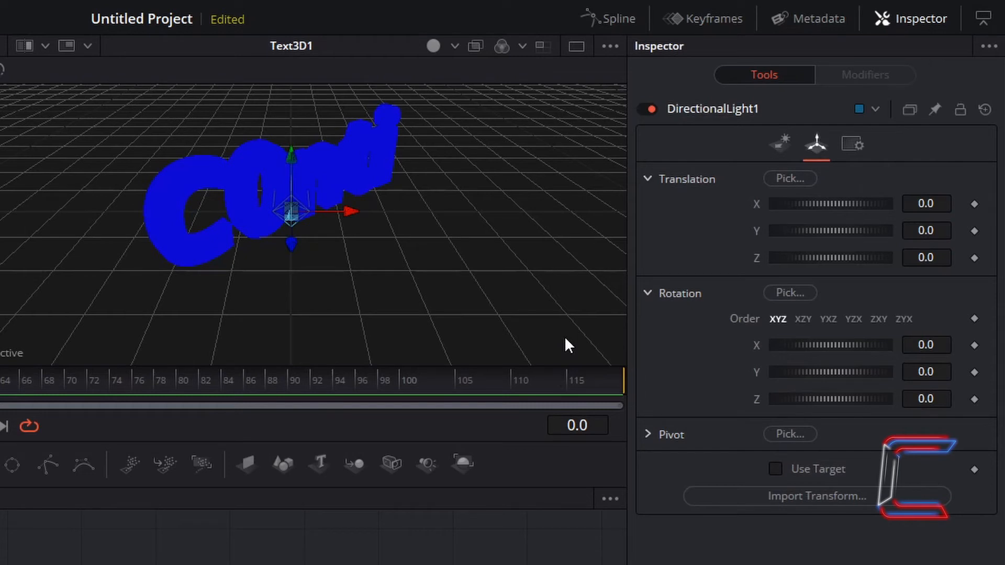
click(780, 142)
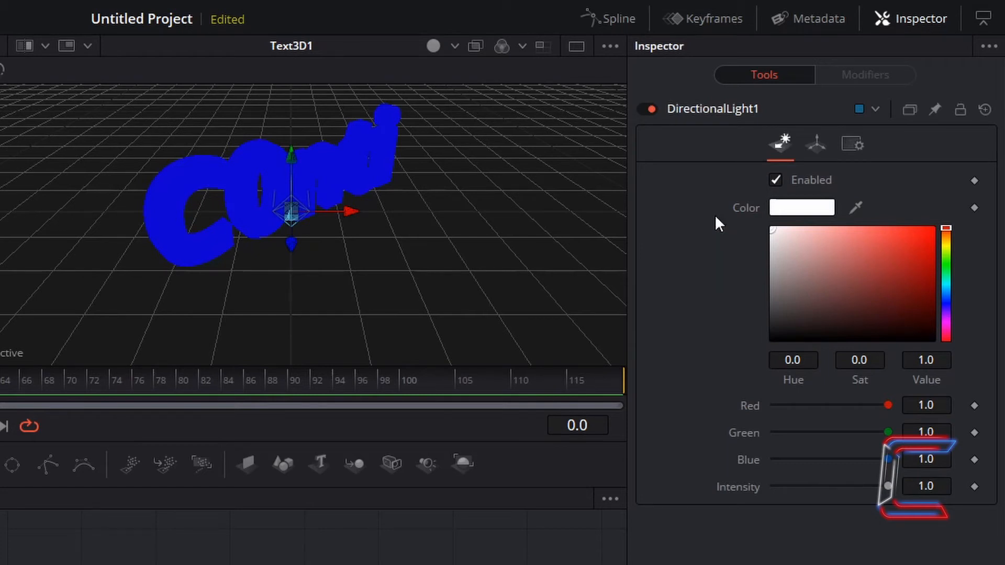
mouse_move(703, 220)
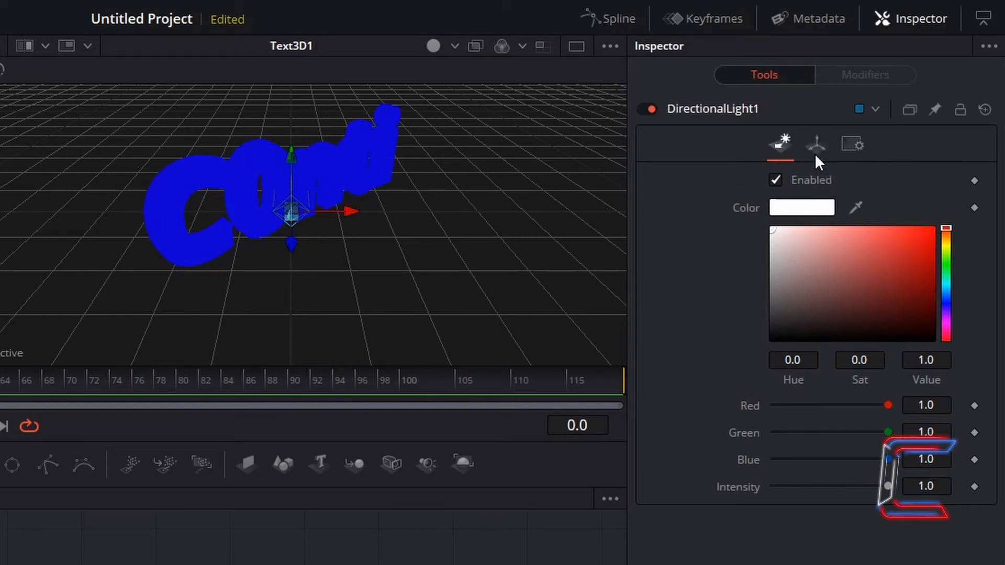
click(815, 143)
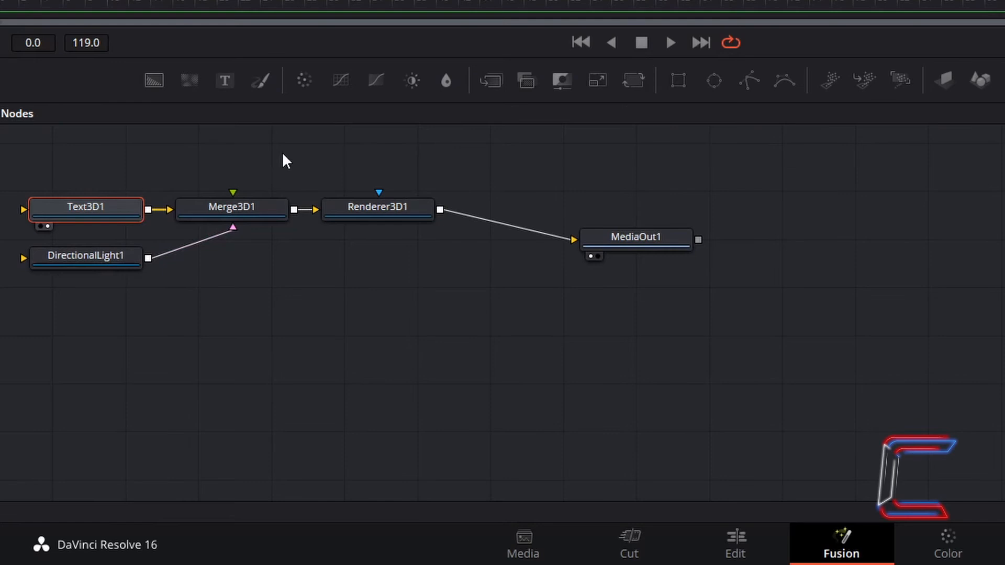
click(85, 255)
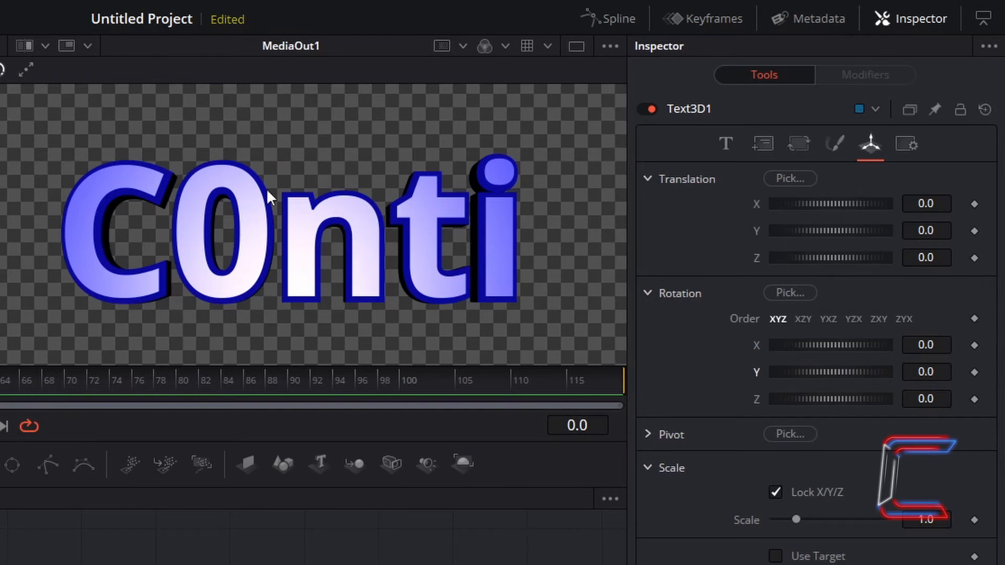
mouse_move(271, 236)
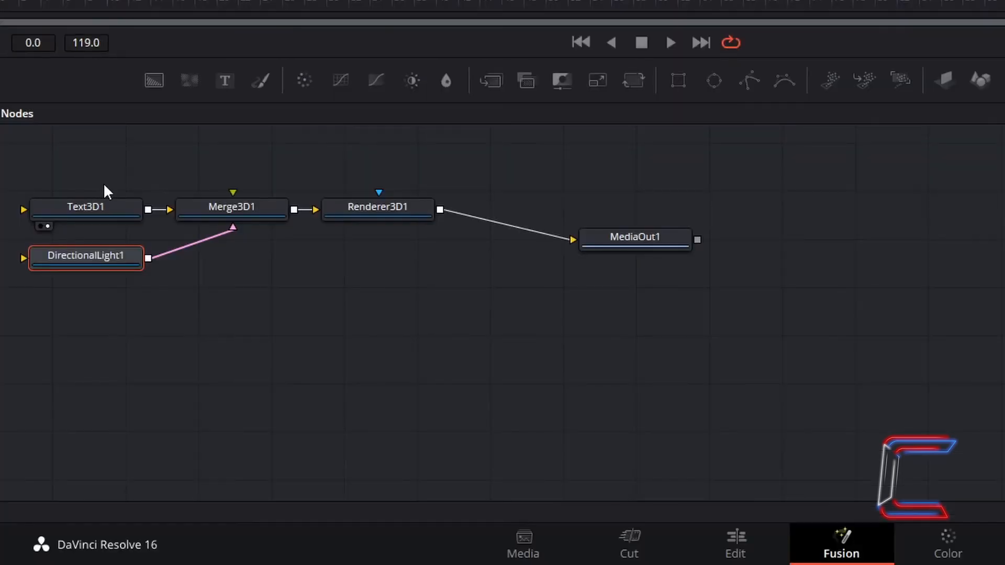
Select Text3D1, set layout Center Y to 0.3 and show its transform settings.
click(85, 207)
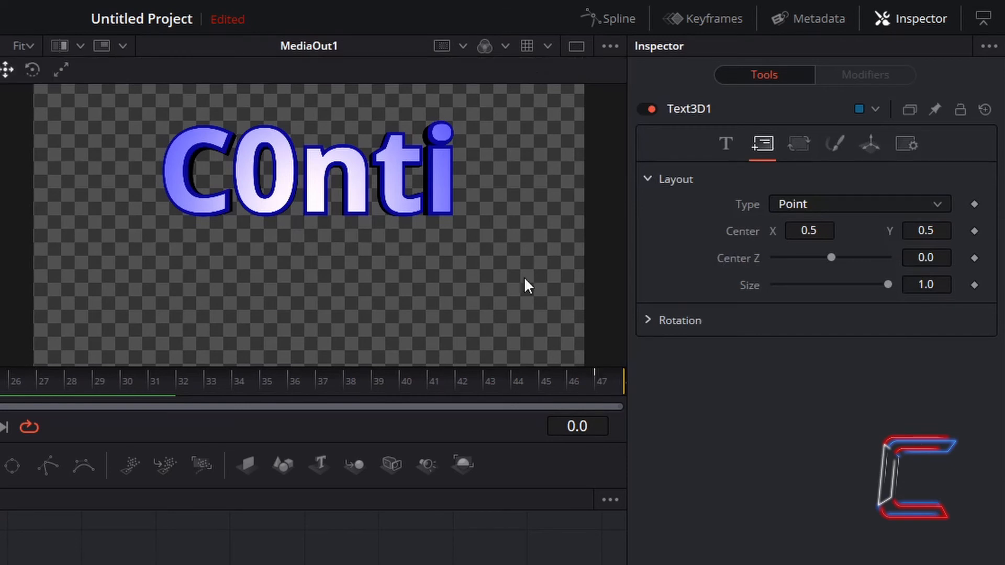
mouse_move(799, 143)
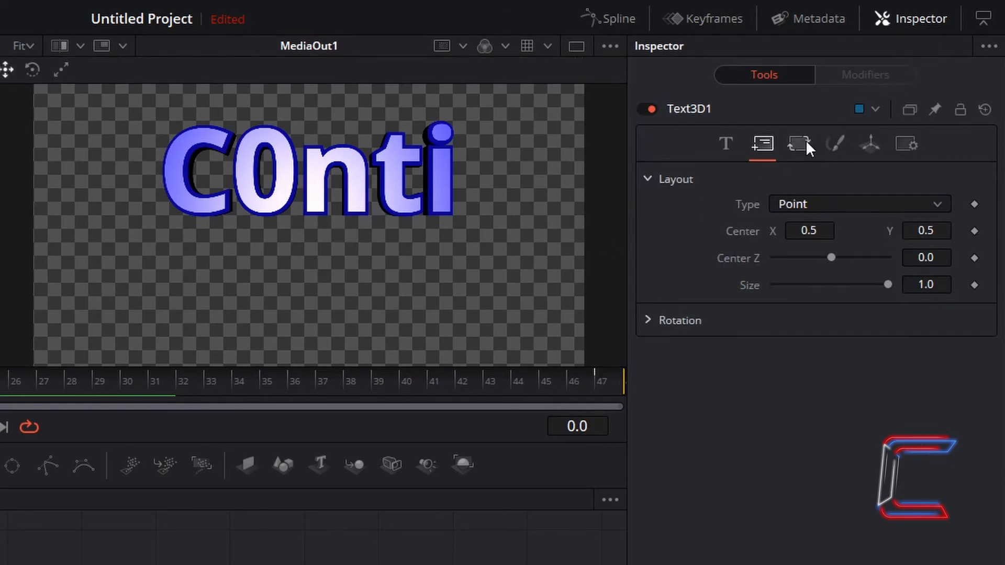
mouse_move(763, 144)
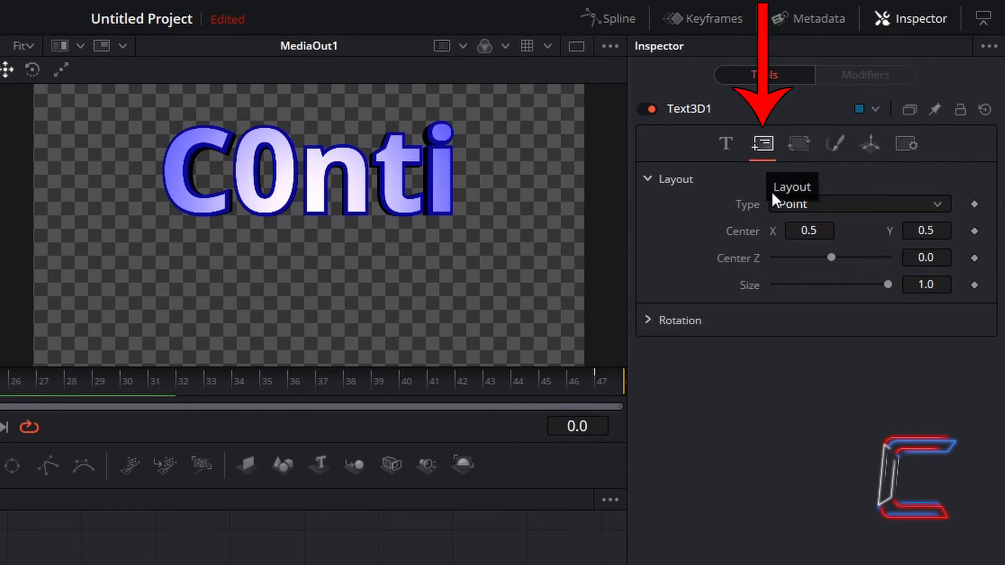
mouse_move(870, 236)
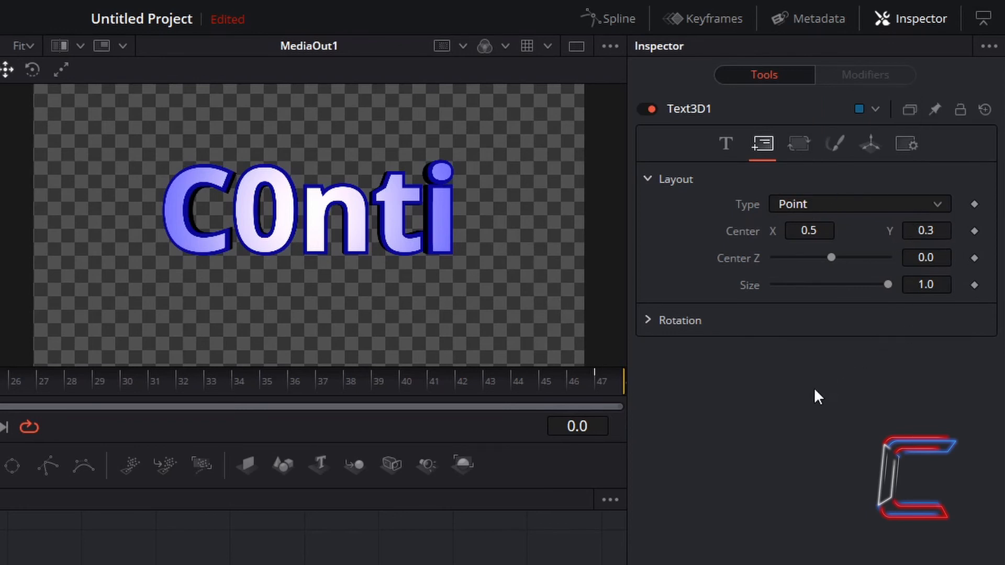
click(869, 143)
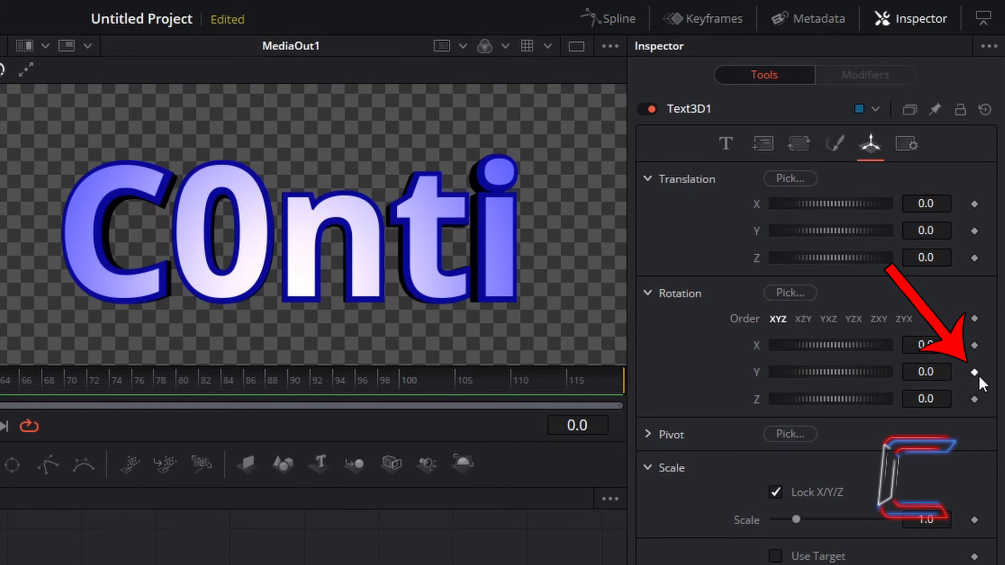
Keyframe Text3D1's Rotation Y at 0.0 on frame 0.
click(974, 372)
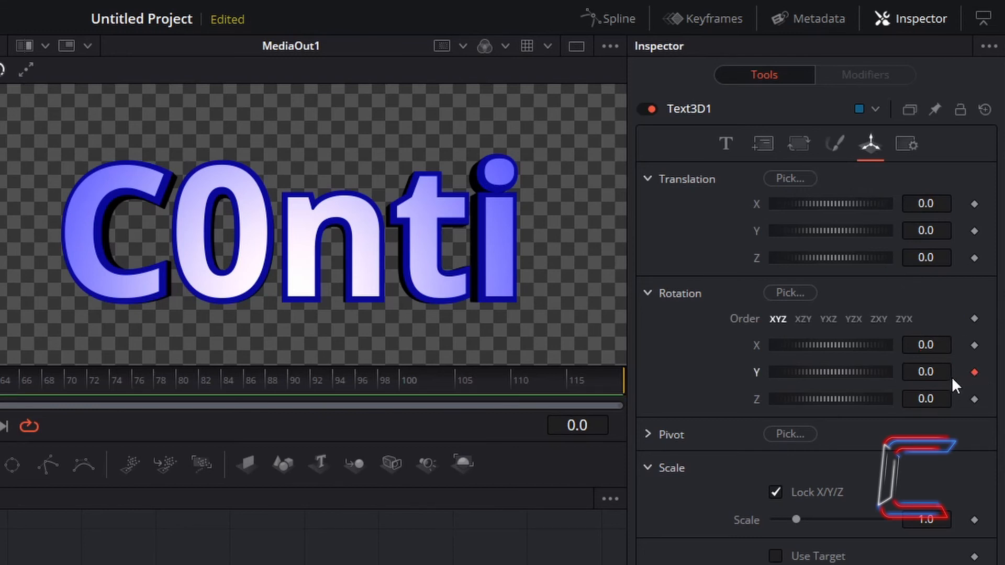
mouse_move(949, 378)
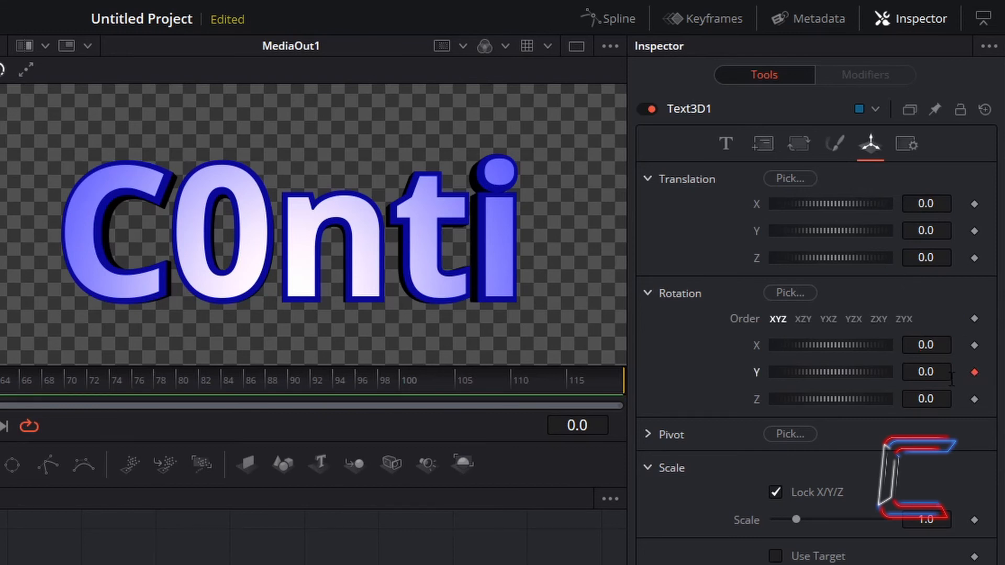
mouse_move(543, 314)
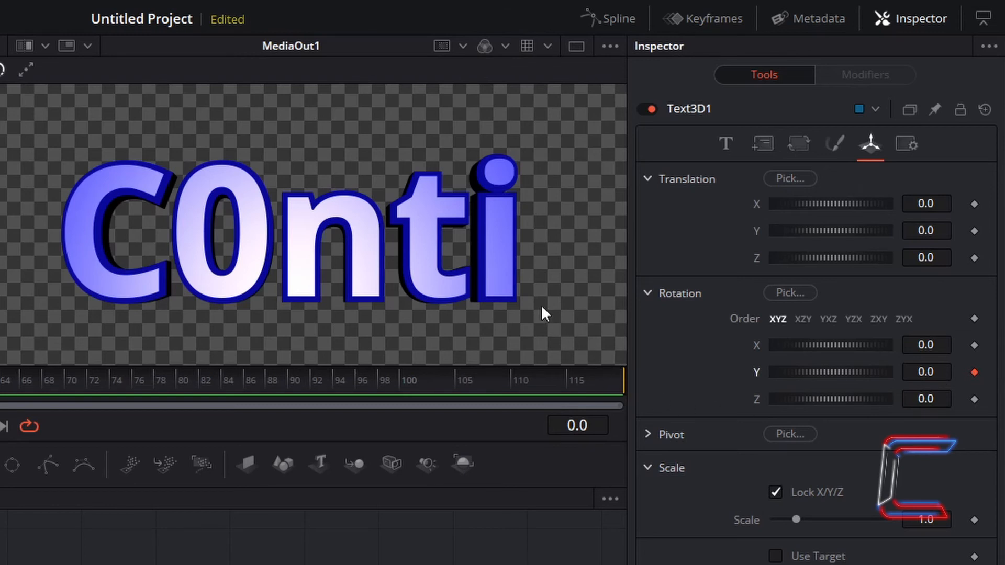
mouse_move(682, 340)
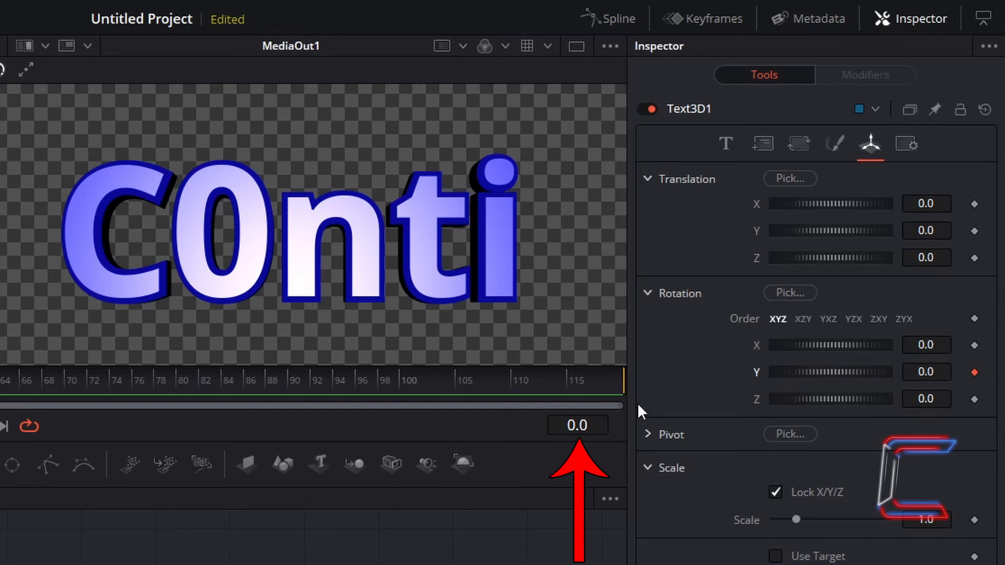
mouse_move(640, 420)
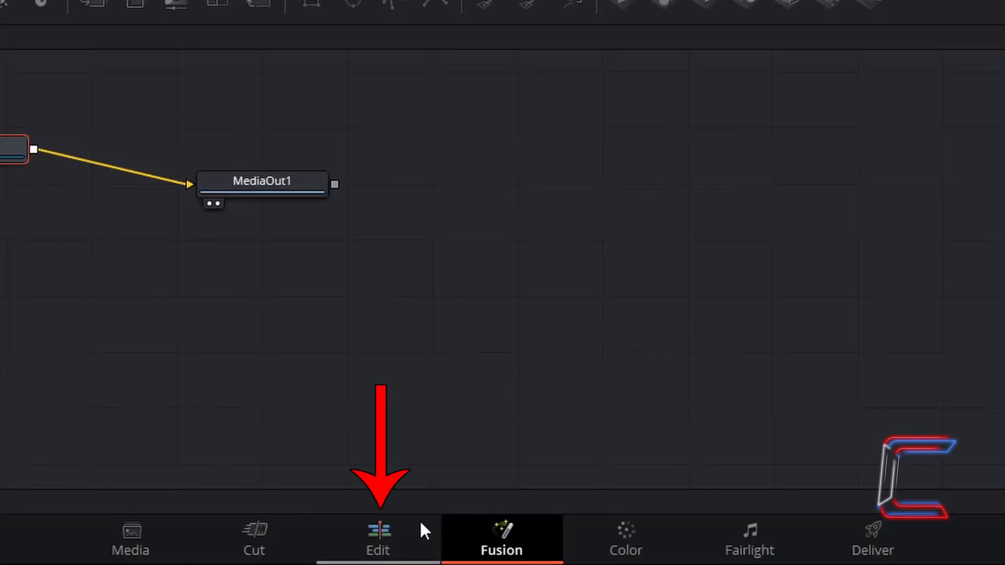
On the Edit page, blade the clip at 01:00:02:00 and copy the first piece.
click(378, 538)
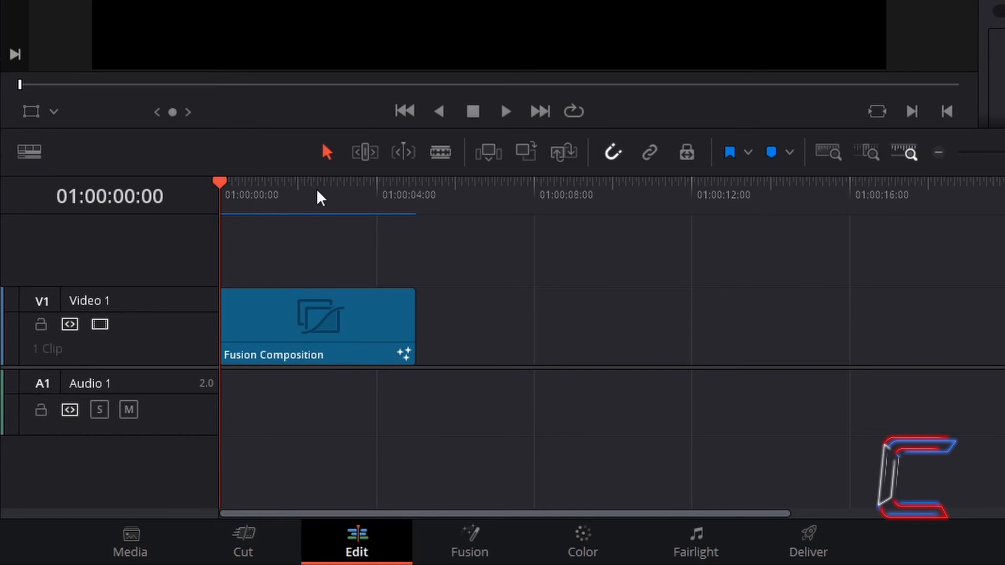
click(300, 183)
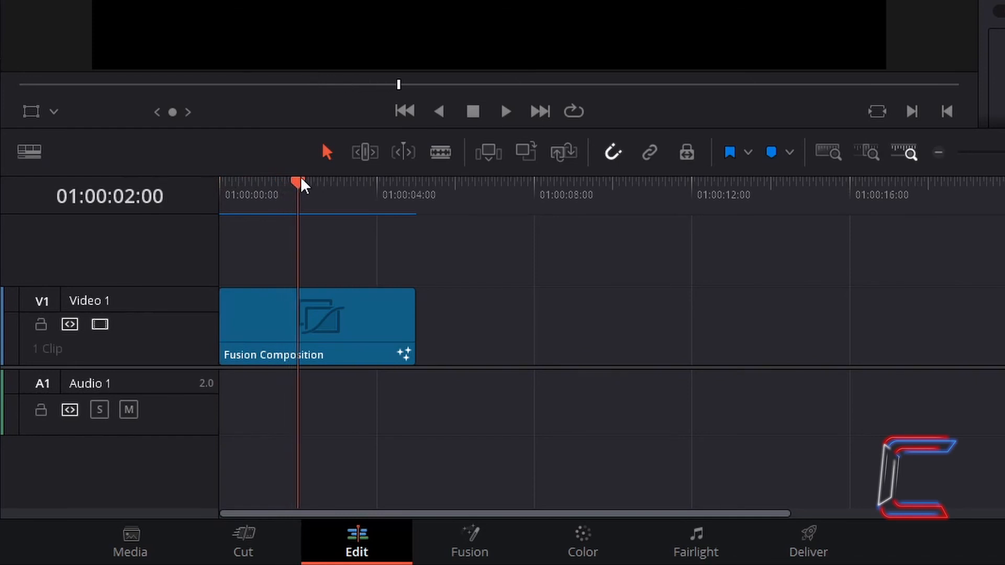
mouse_move(439, 151)
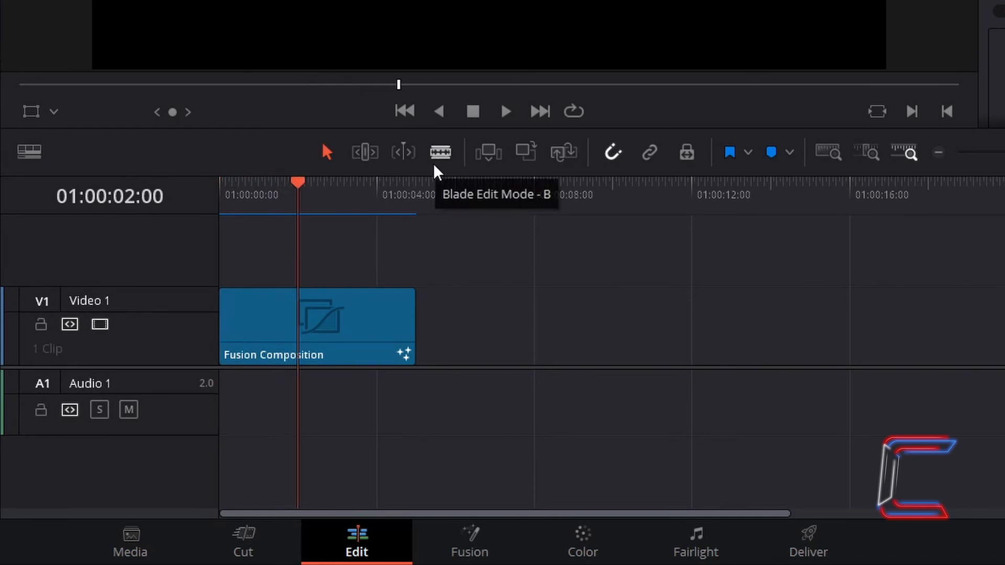
click(440, 152)
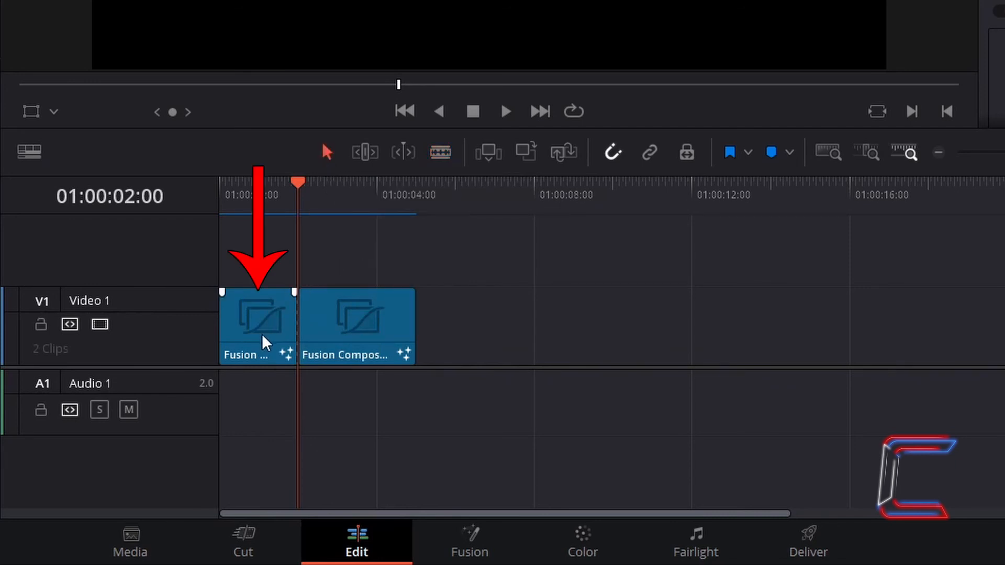
mouse_move(266, 332)
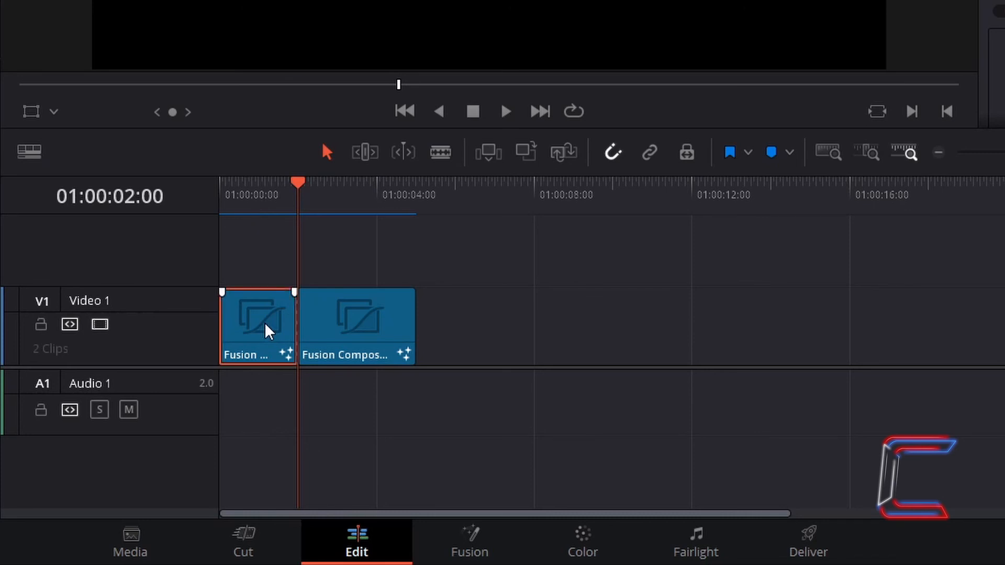
key(ctrl+c)
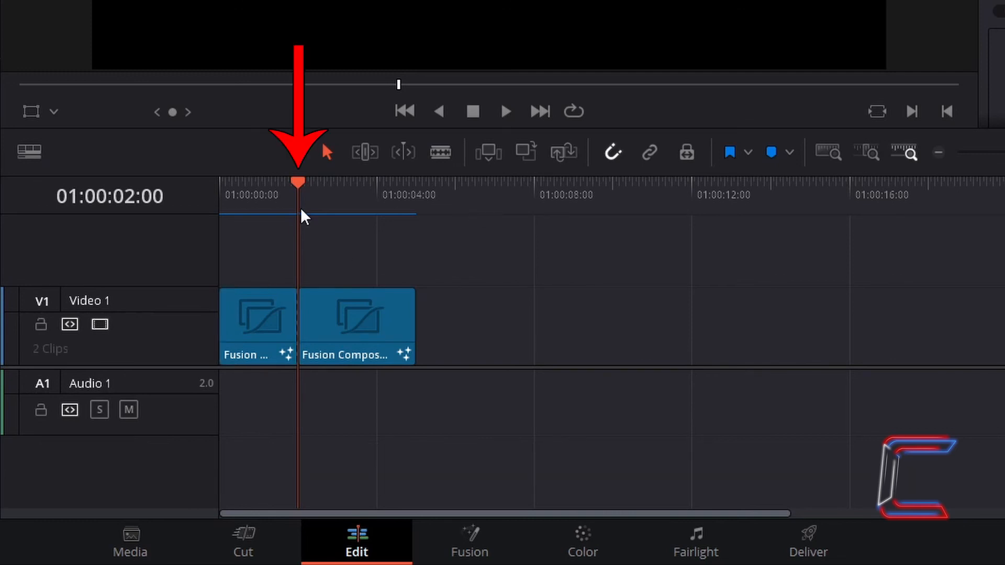
mouse_move(337, 246)
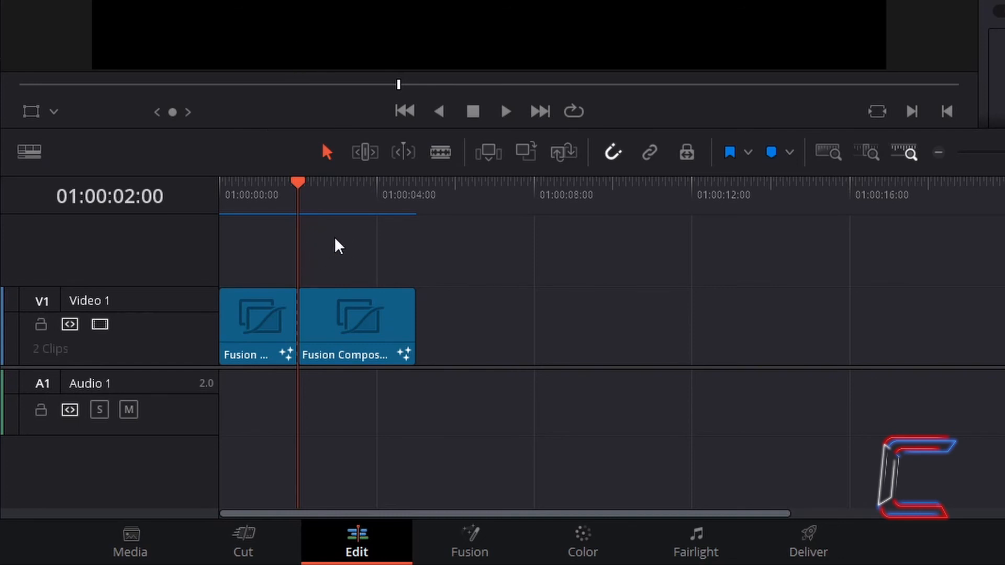
Paste-insert two more copies of the two-second text clip at the playhead.
key(ctrl+shift+v)
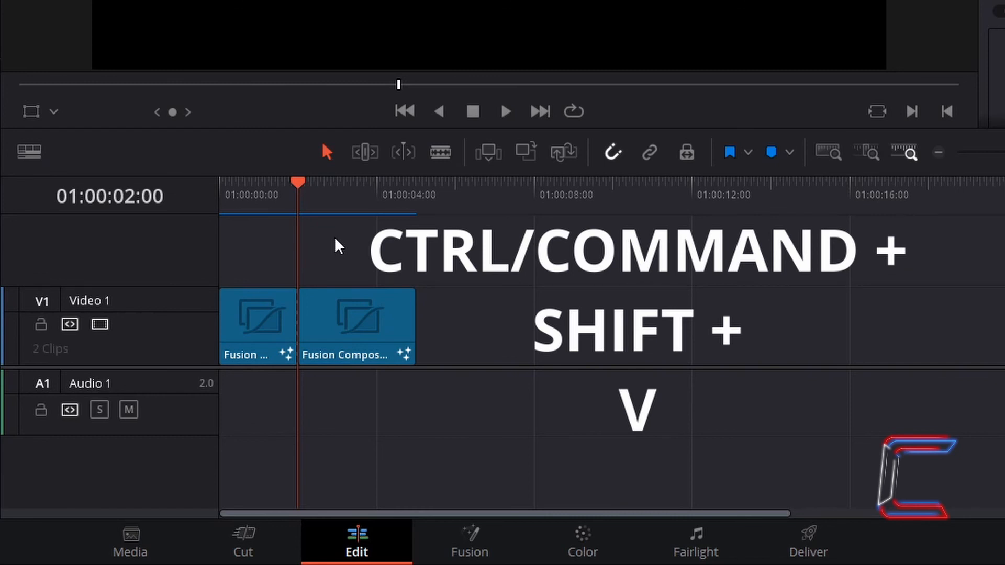
key(ctrl+shift+v)
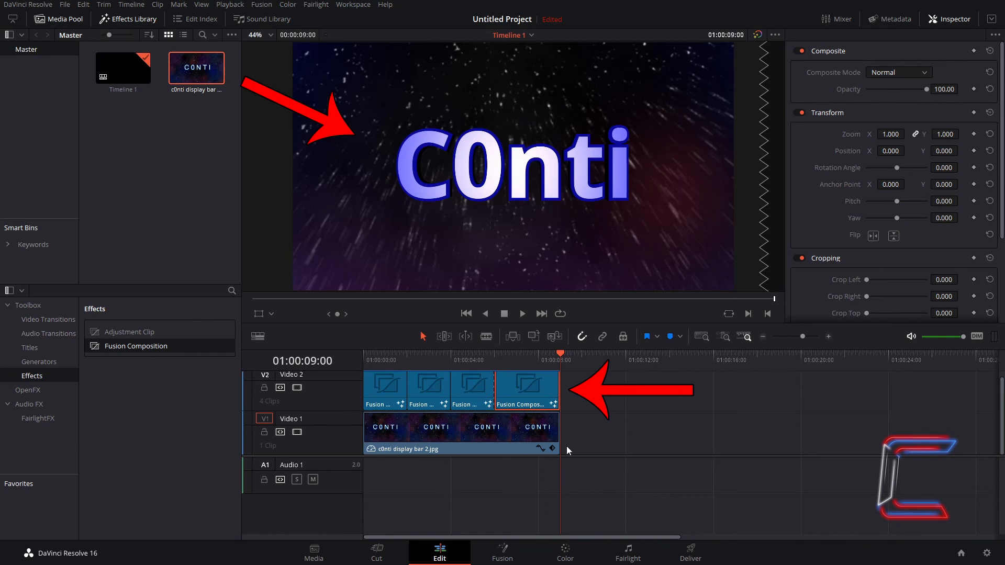
mouse_move(477, 66)
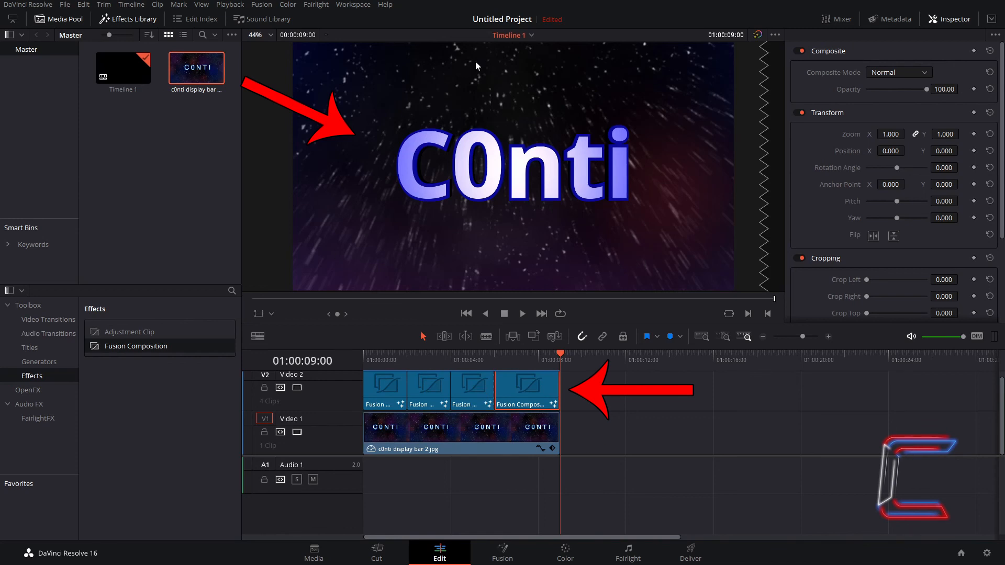